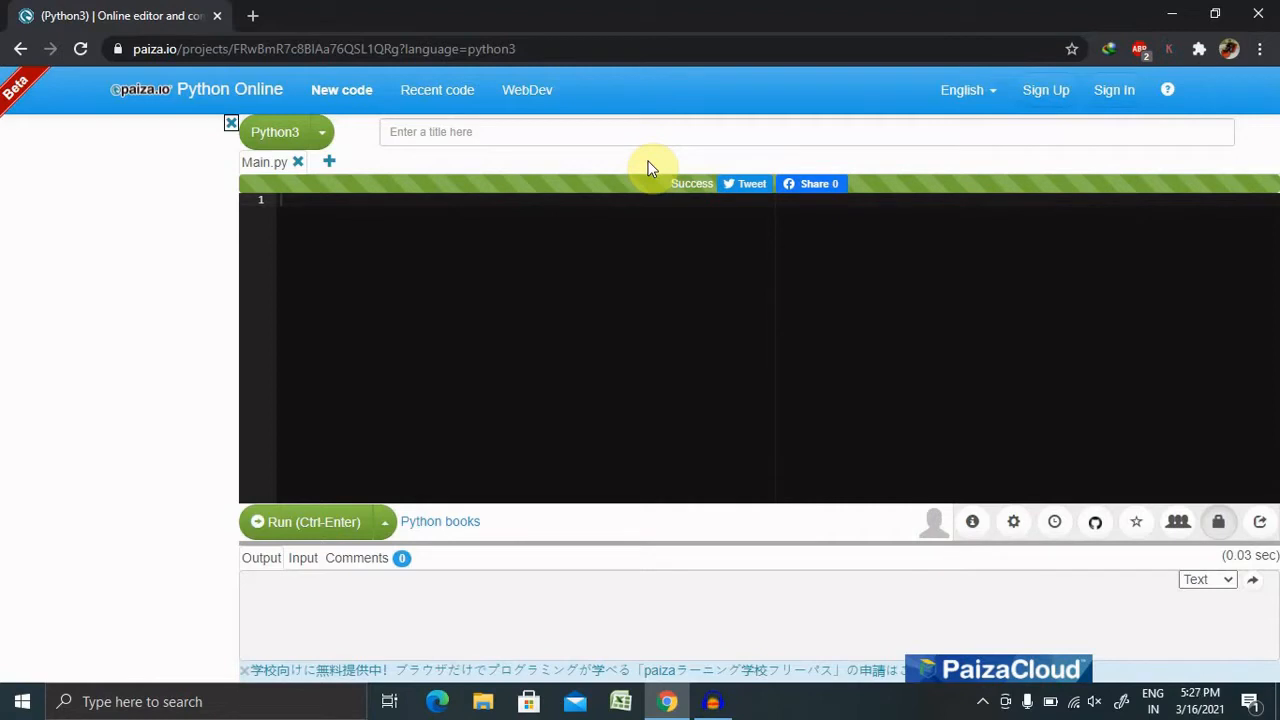
mouse_move(552, 190)
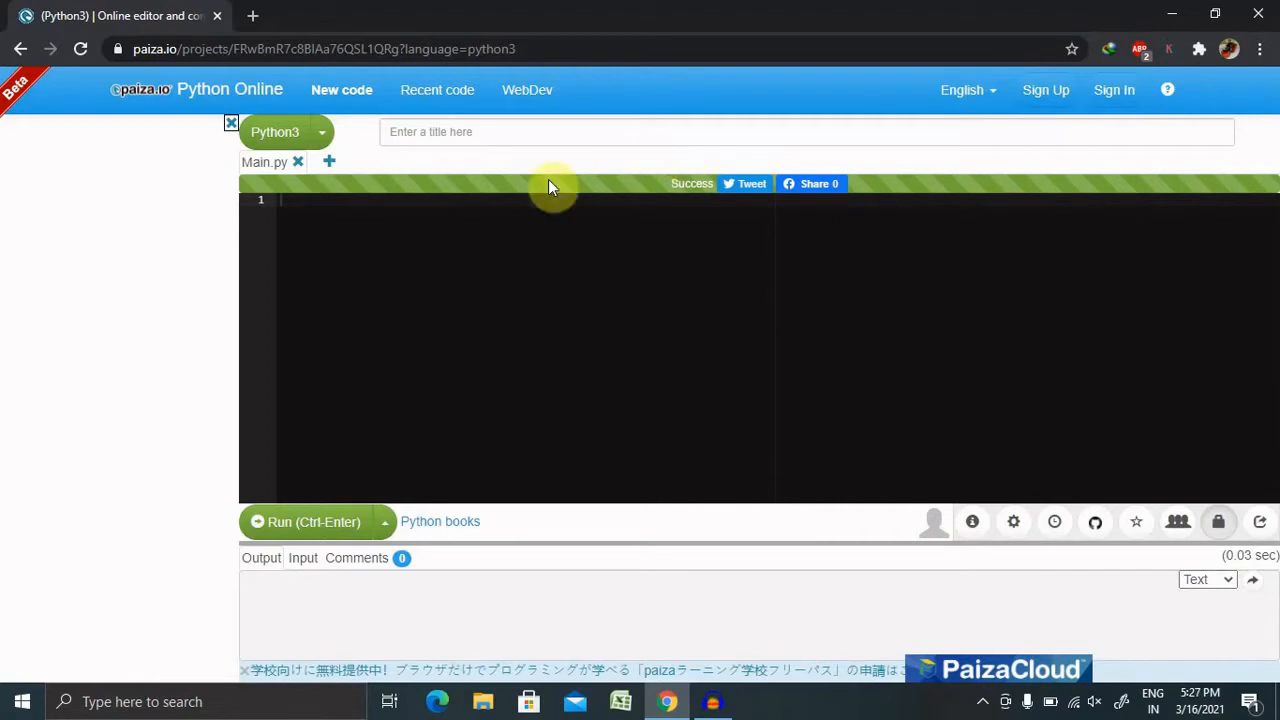
mouse_move(394, 228)
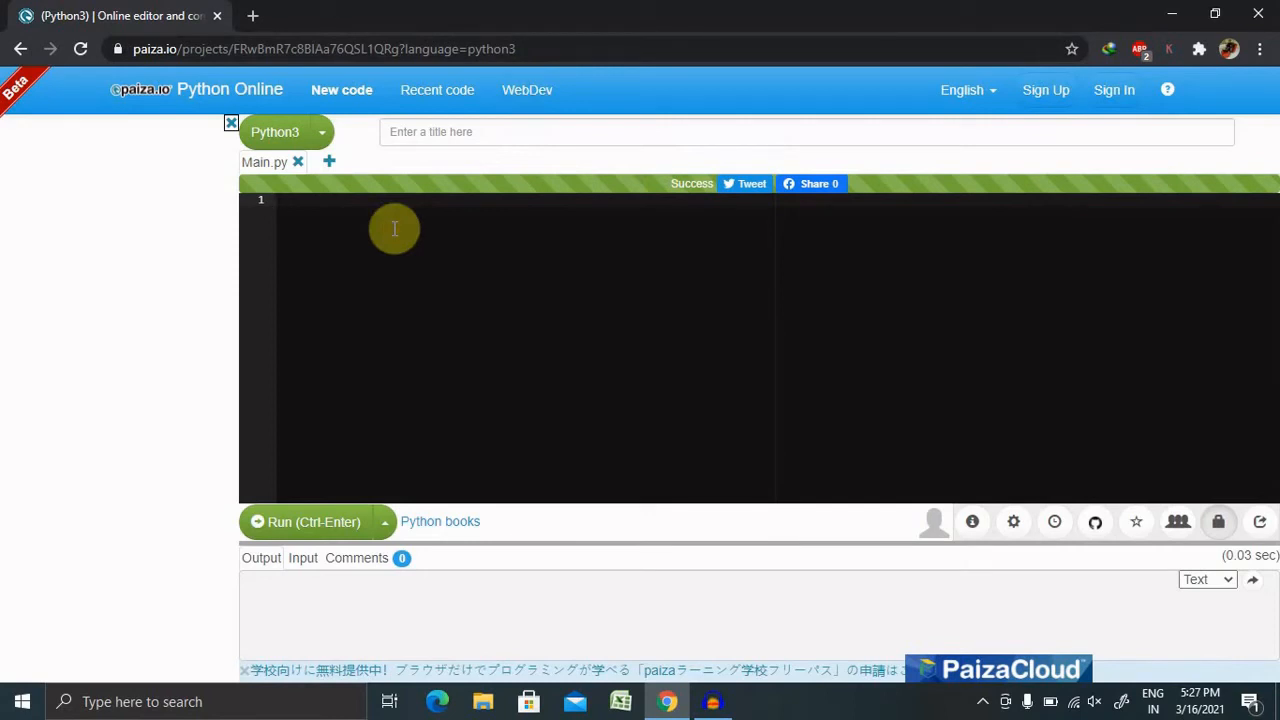
Step: Write the first line of Main.py as import numpy as np
text(import)
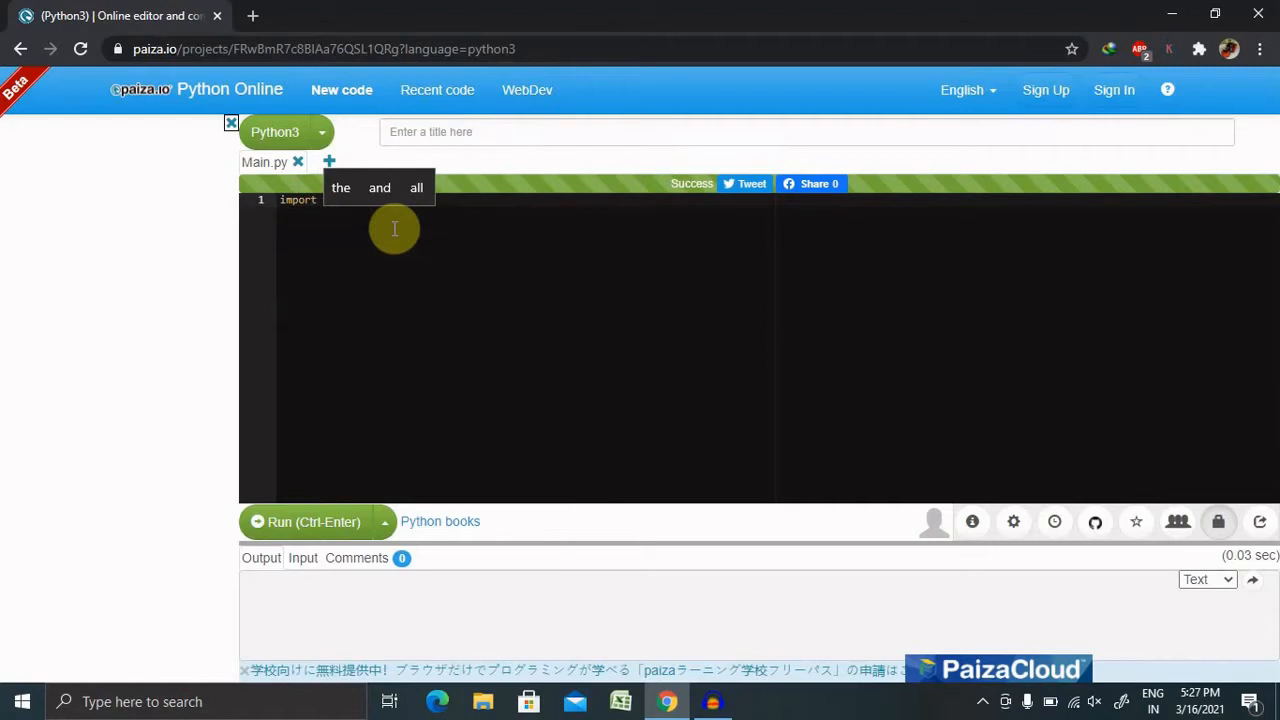
text(numpy)
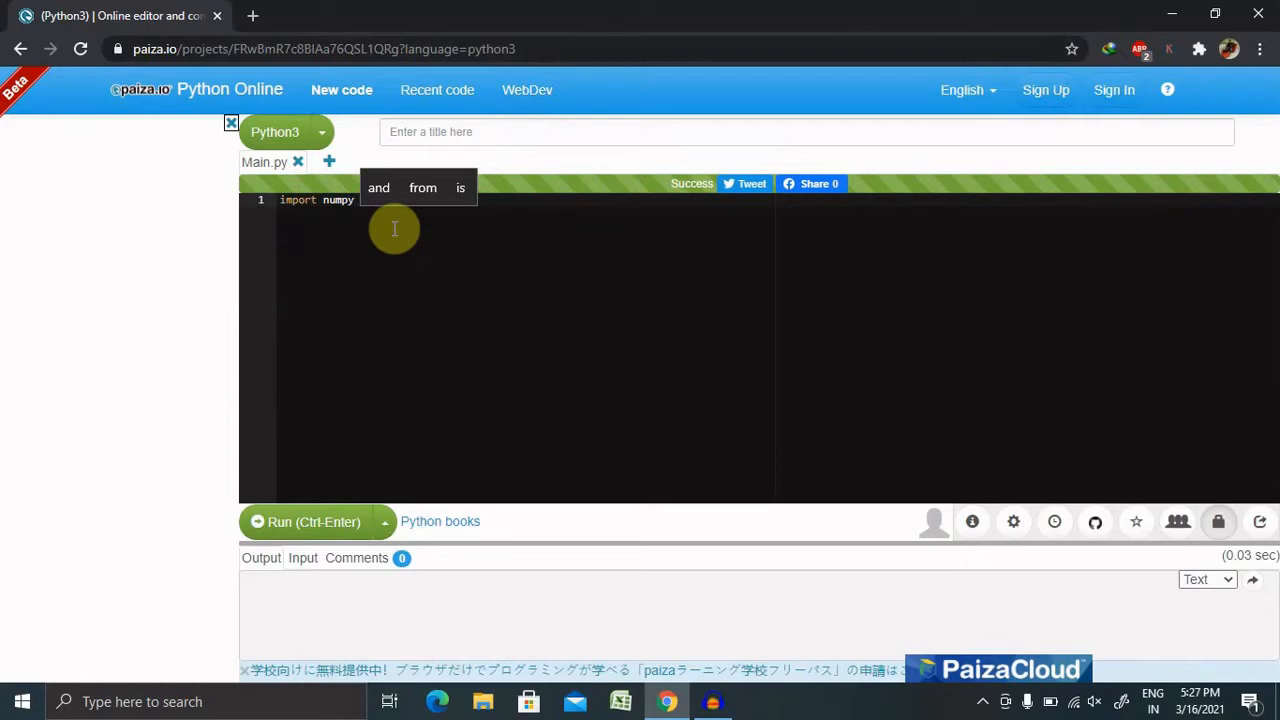
text(as)
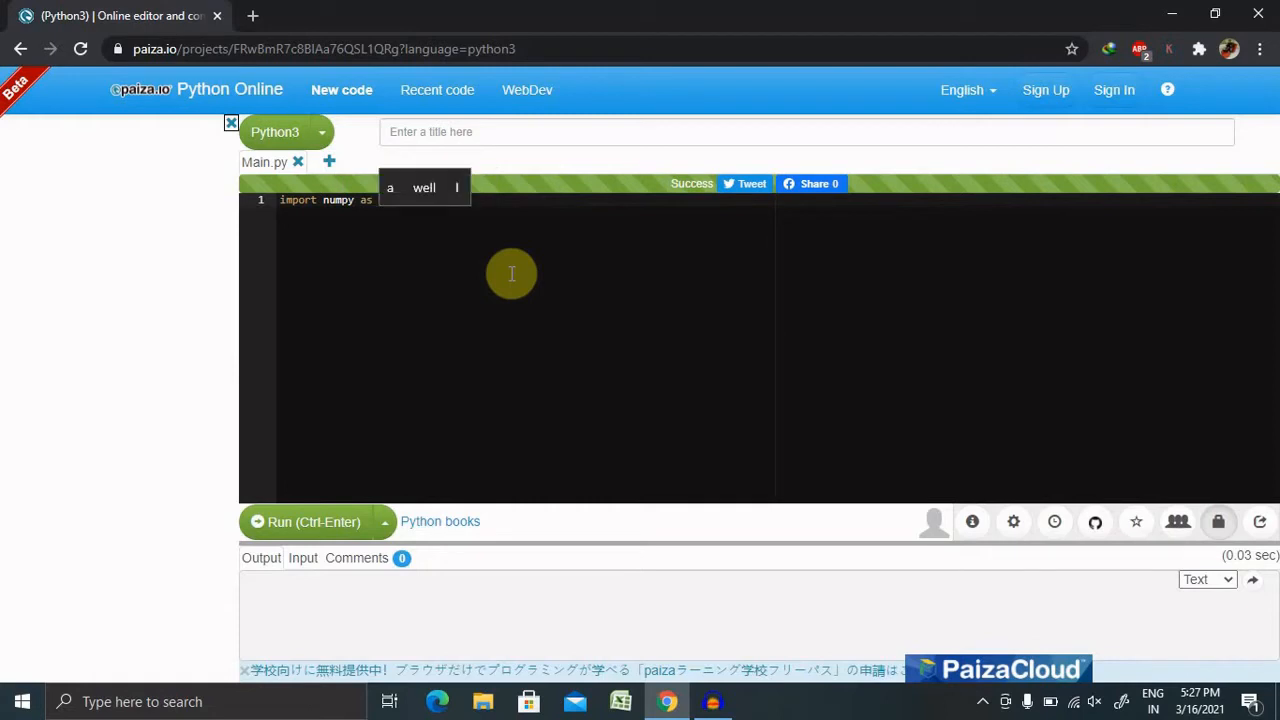
text(np)
text(ar =)
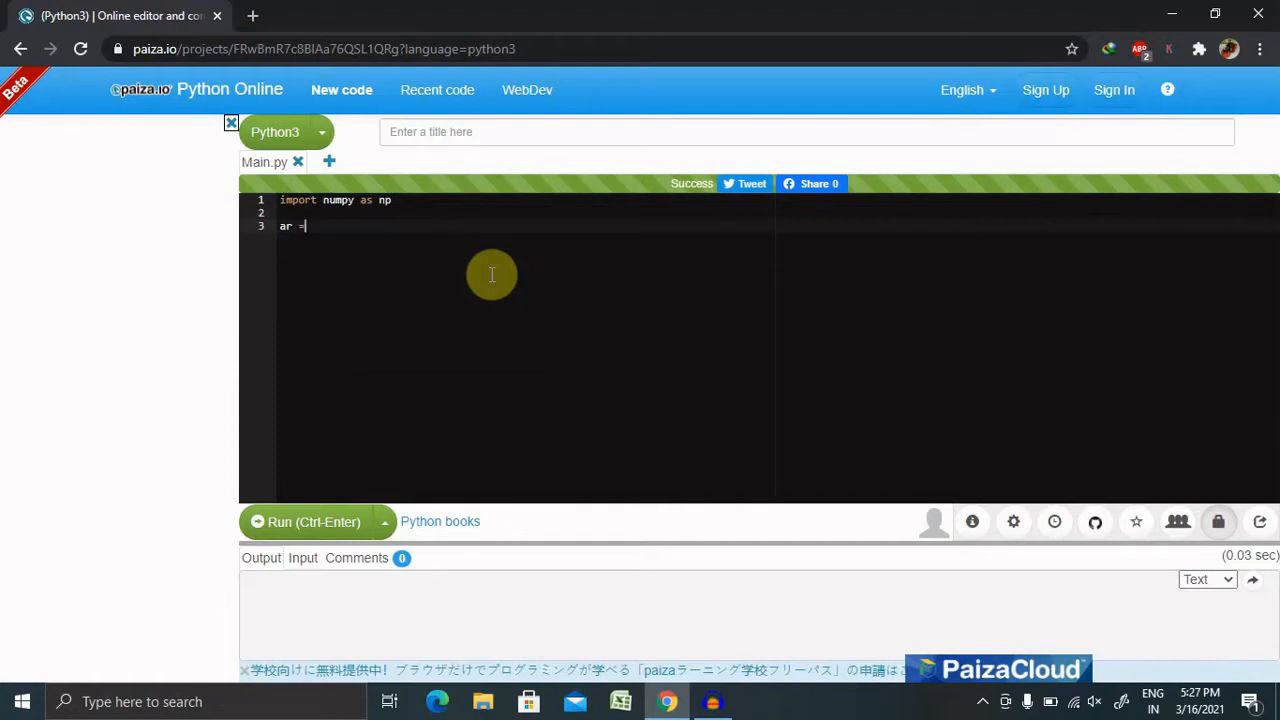
Step: Assign ar = np.array([[2, 4, 6], [3, 6, 9]]) on line 3
text(np.)
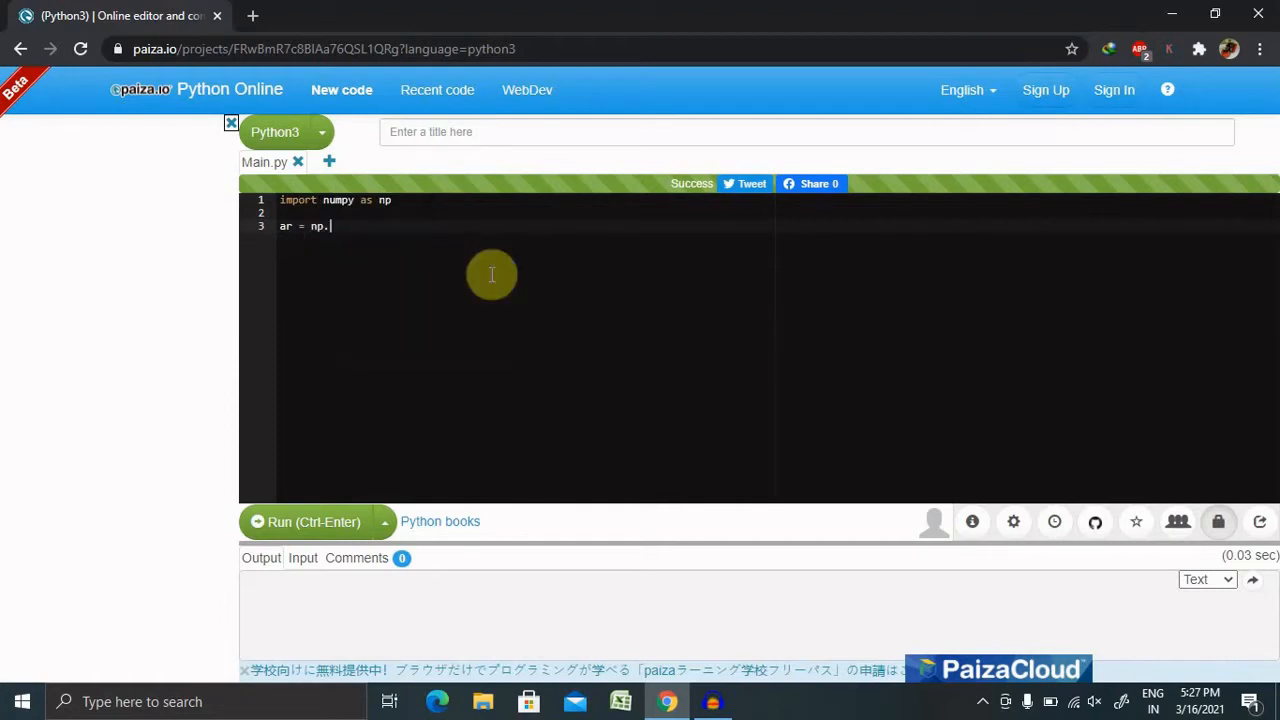
text(arra)
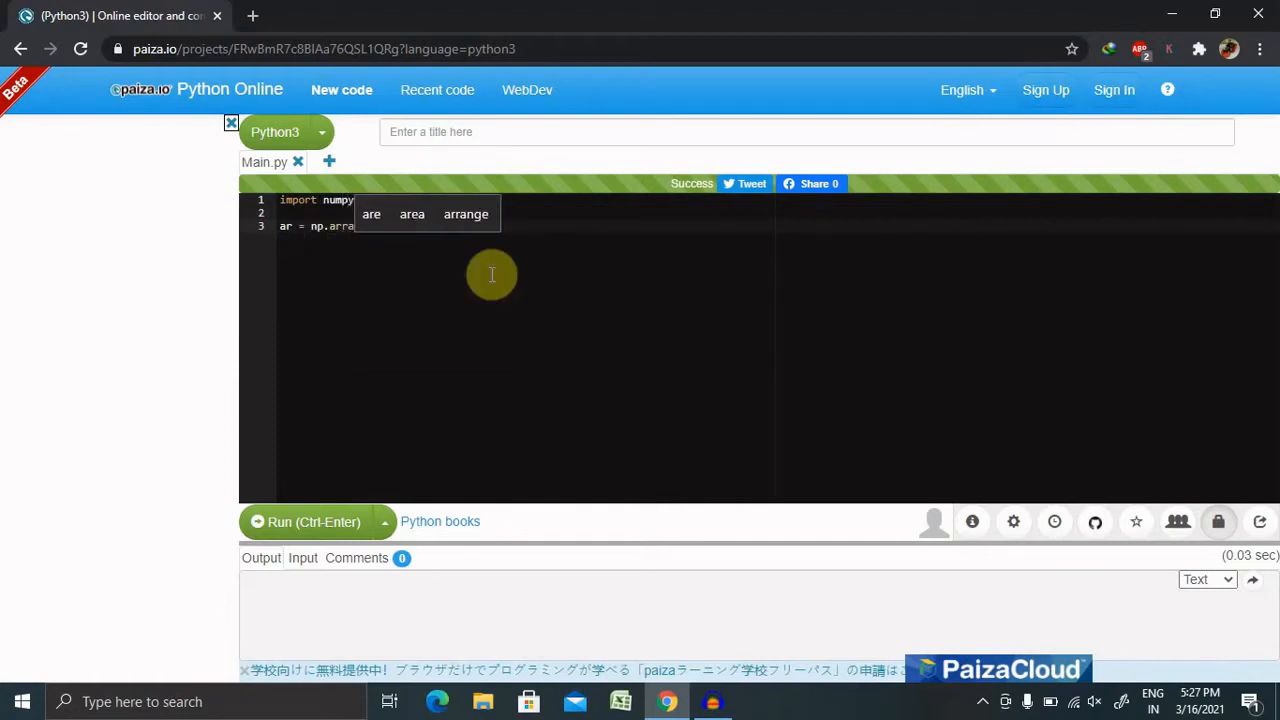
text(y)
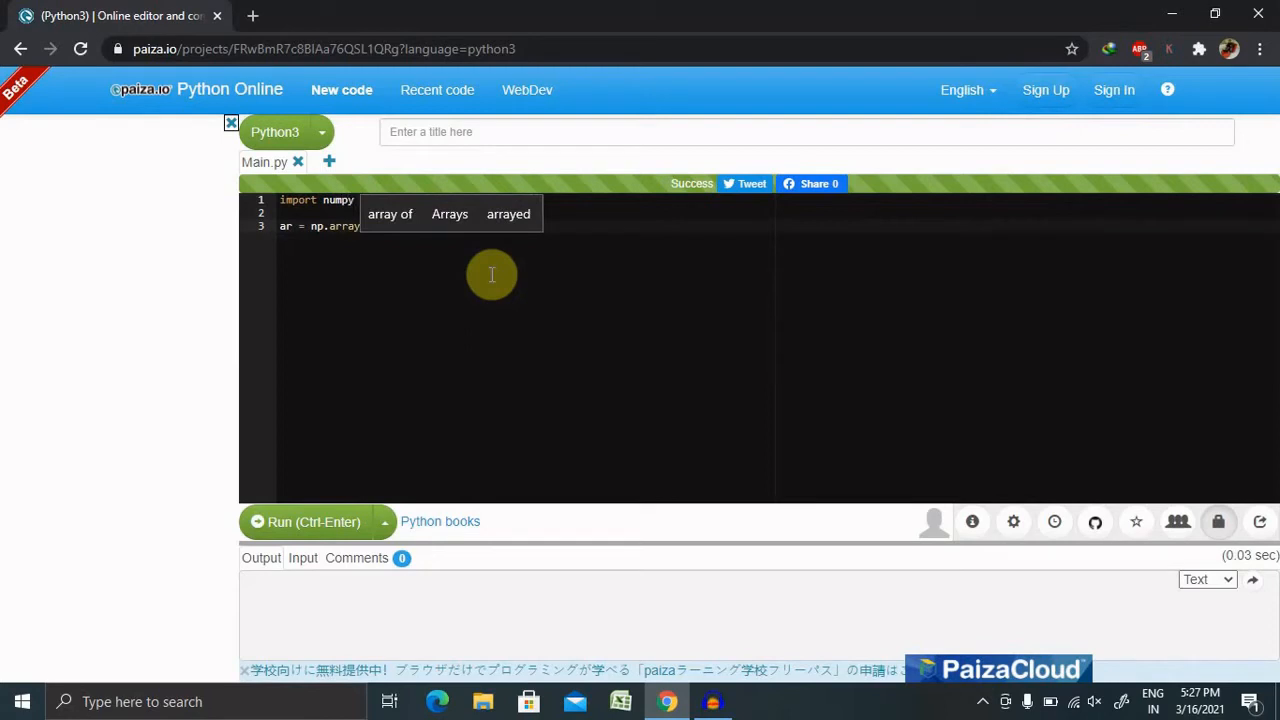
text(as np)
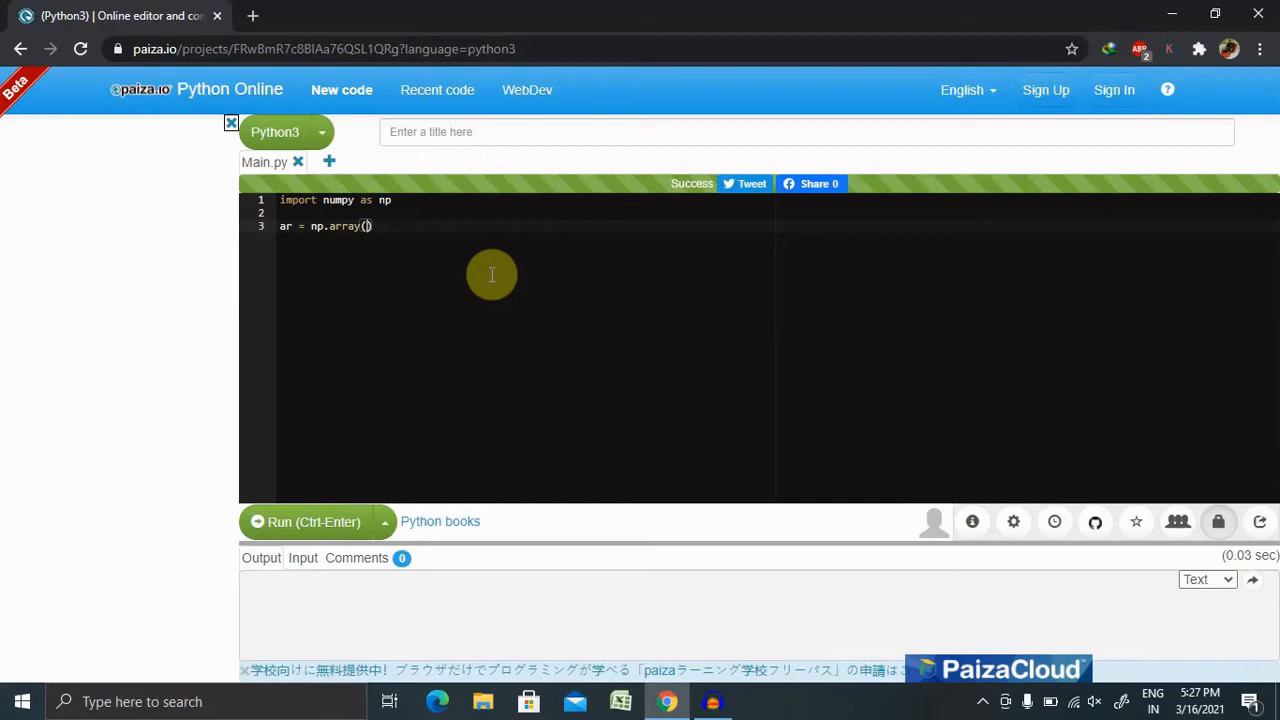
text([]])
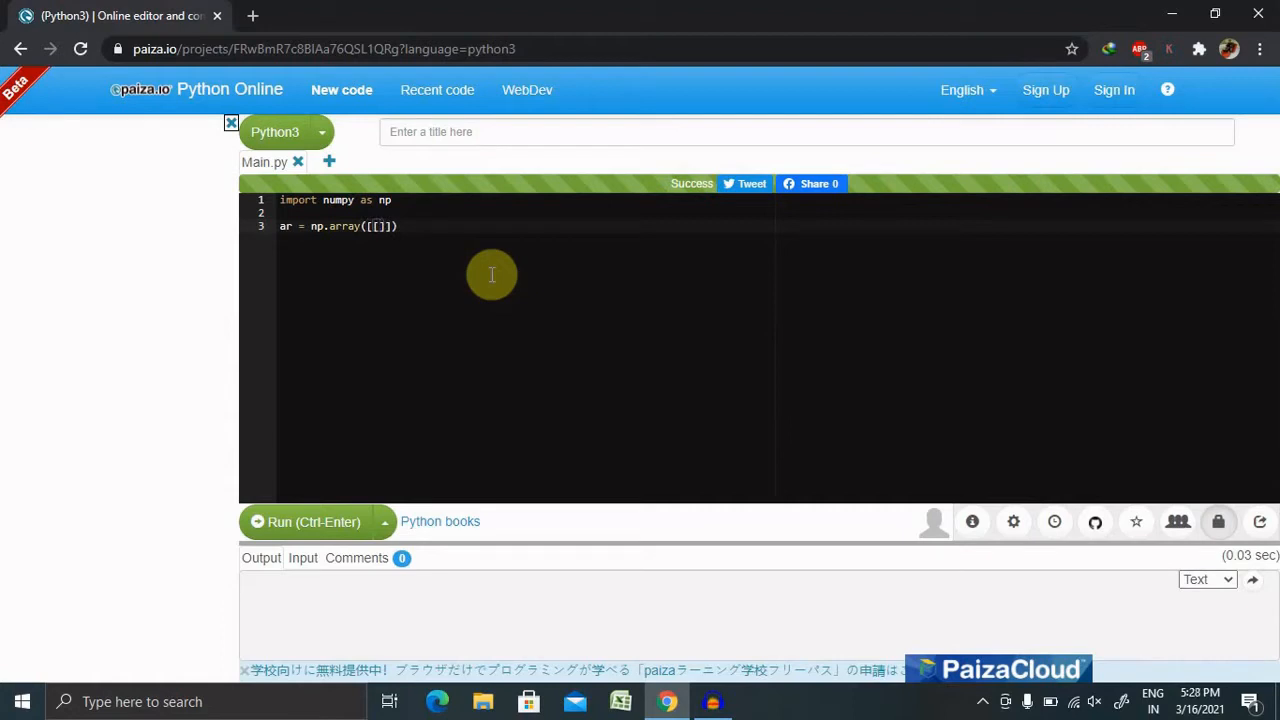
text(2)
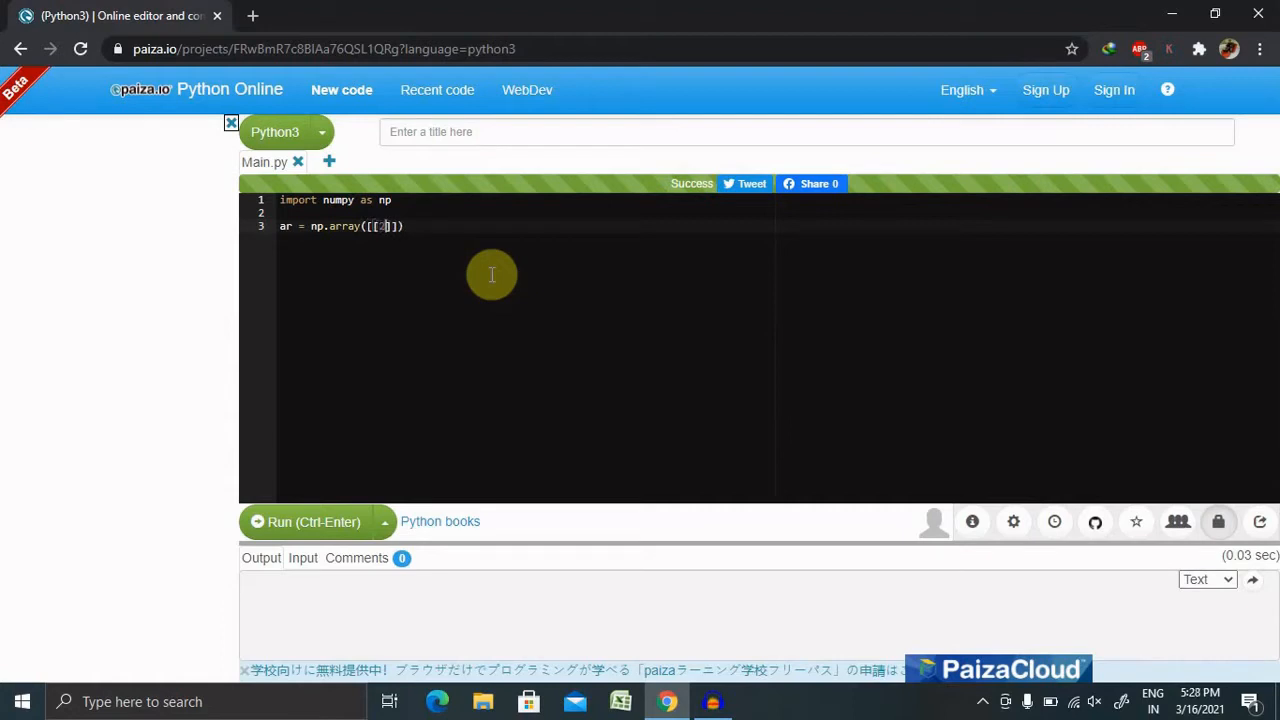
text(, 4)
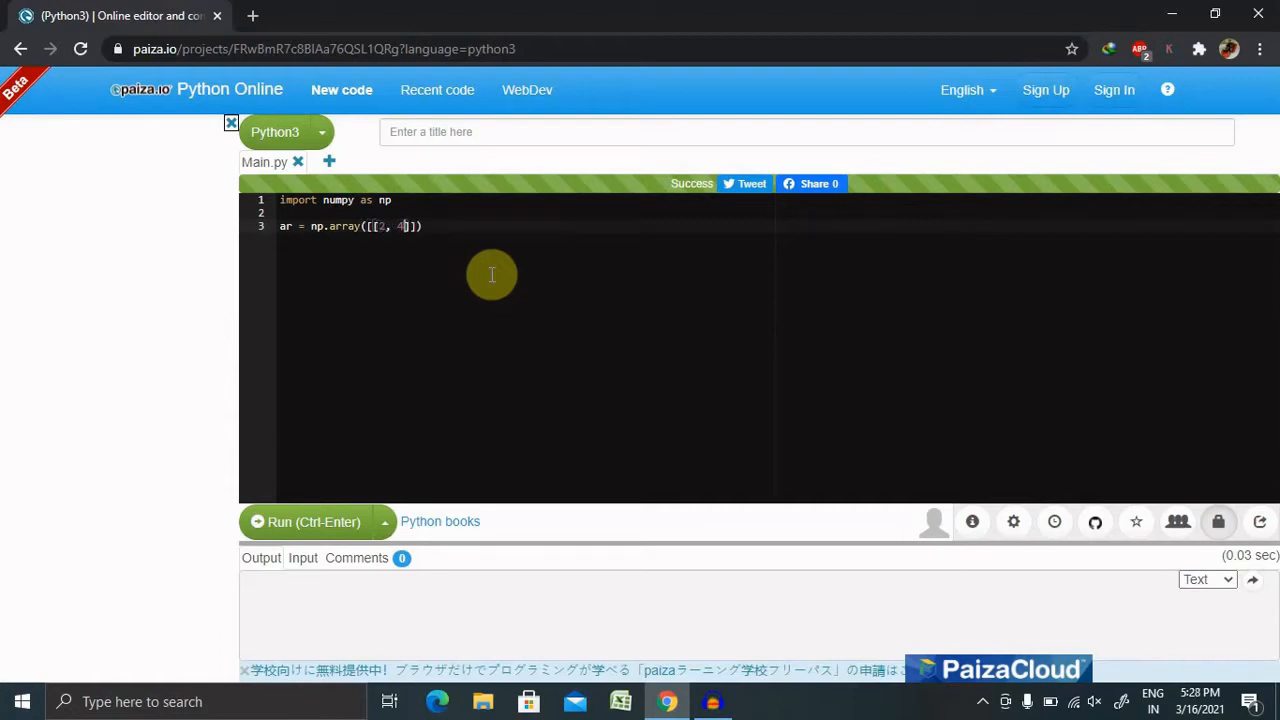
text(, 6)
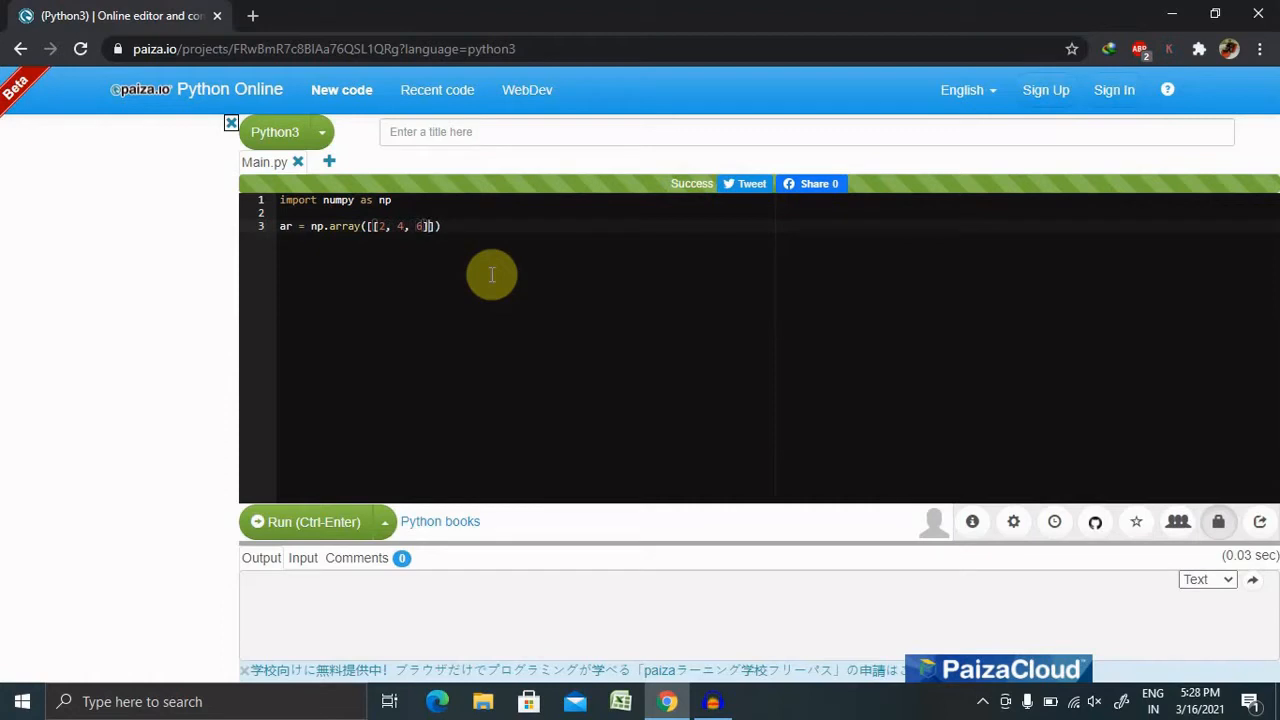
text(,)
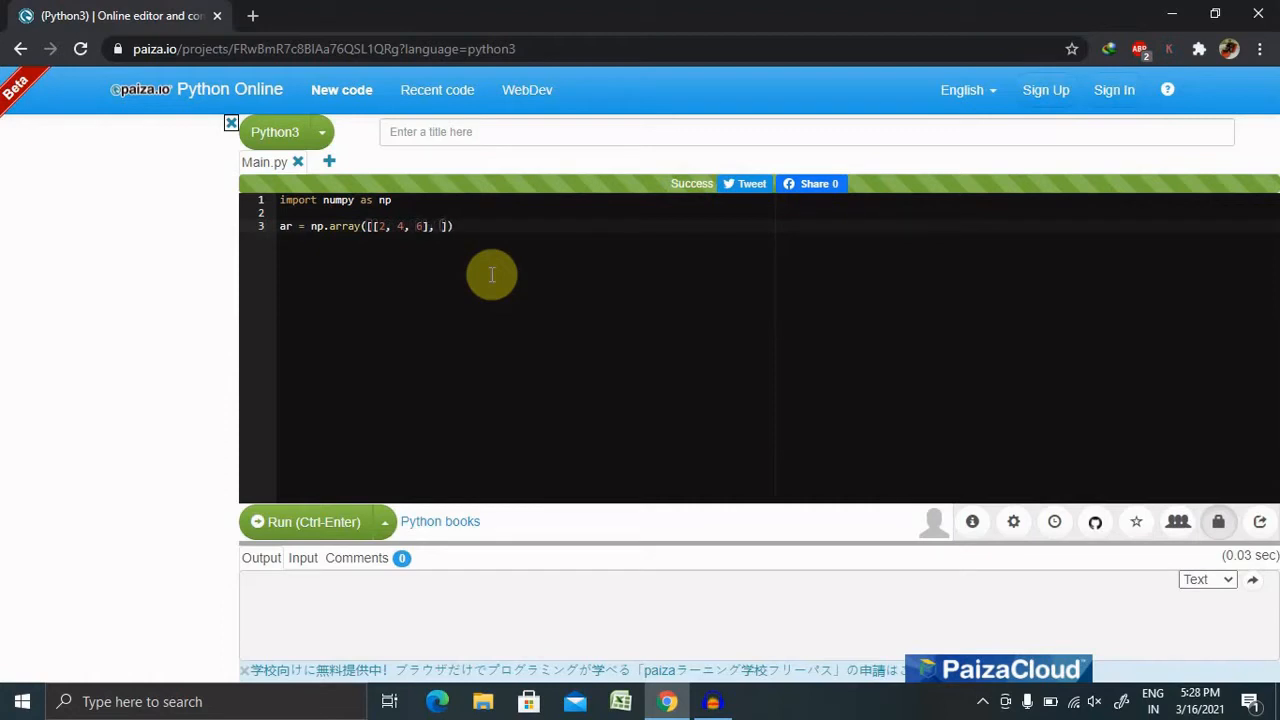
text([)
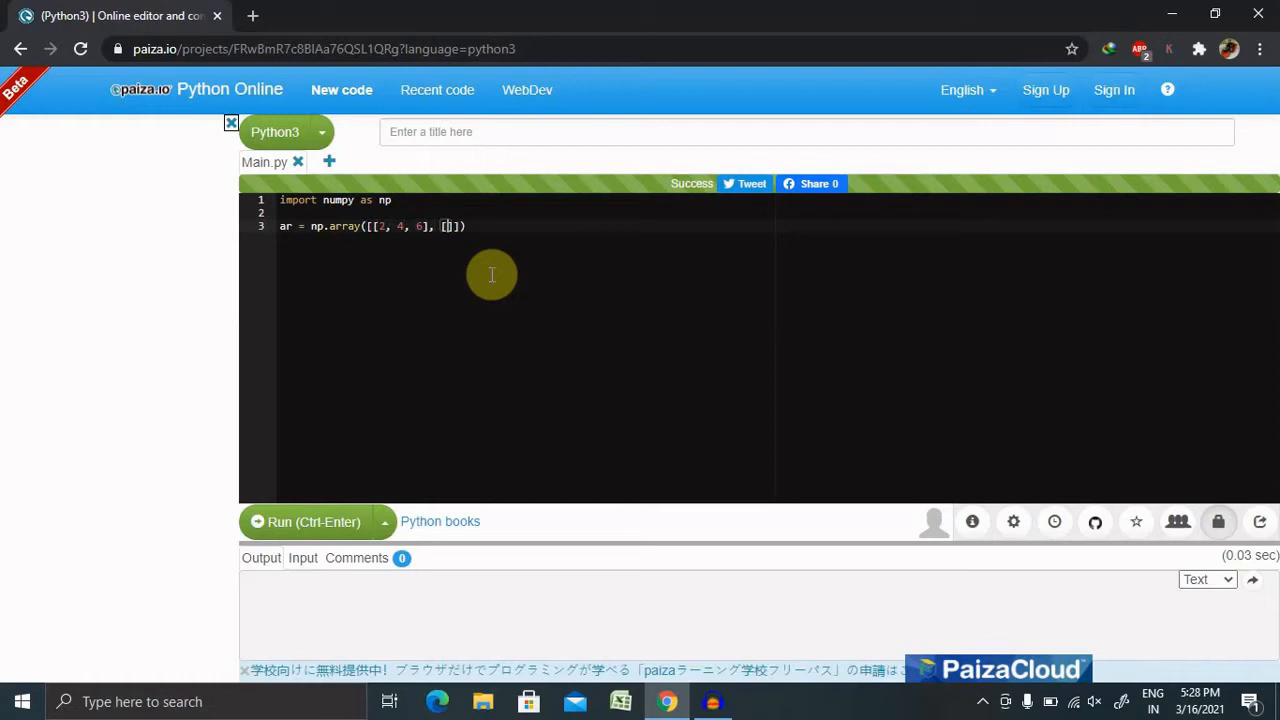
text(3, 6)
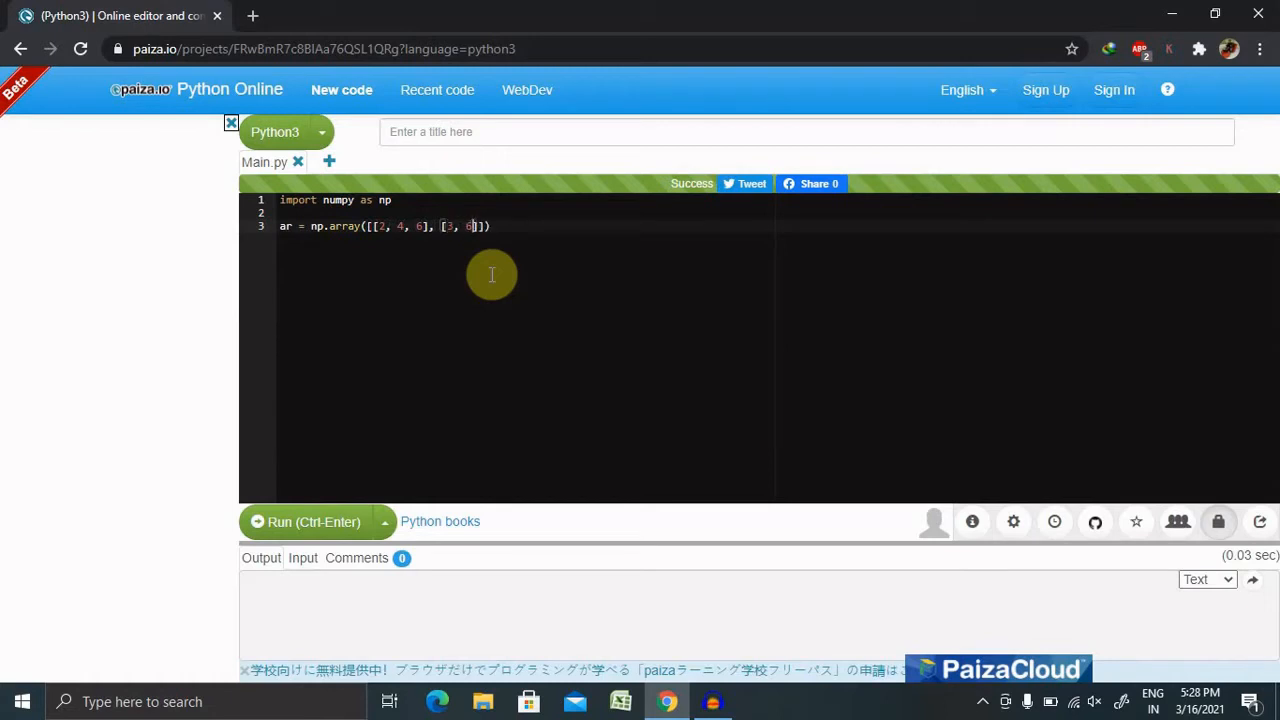
text(,)
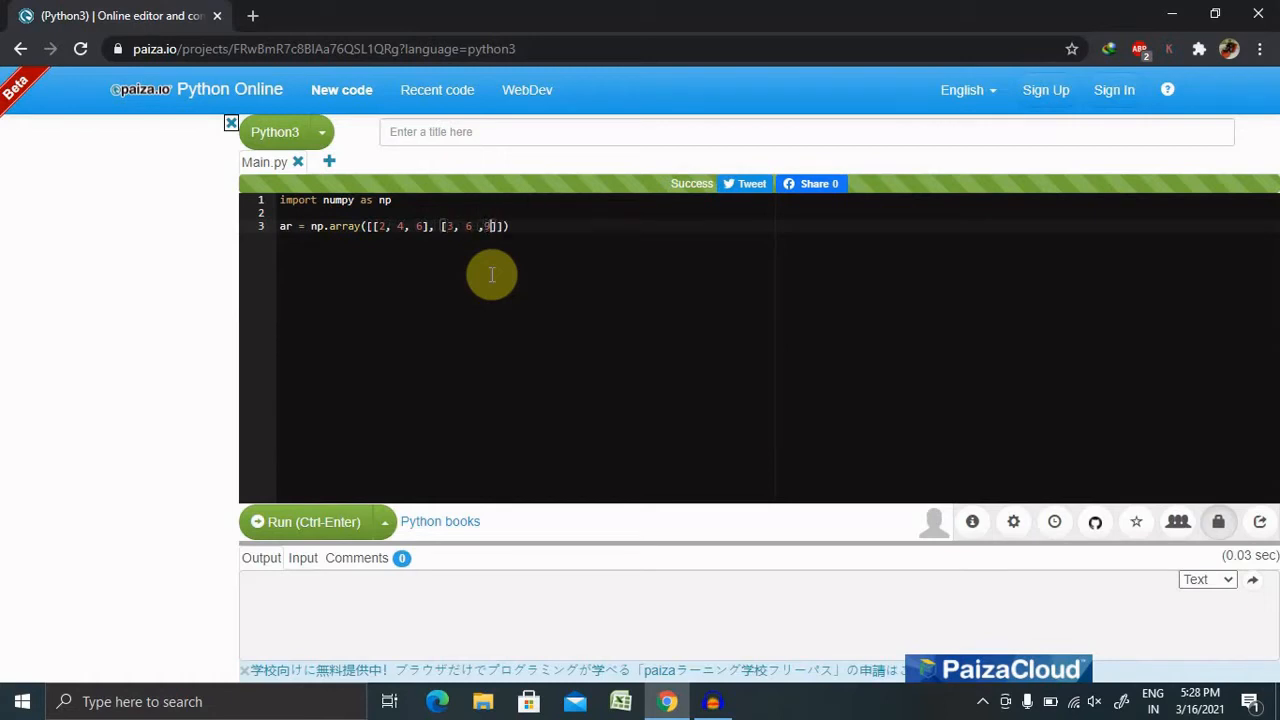
text(9)
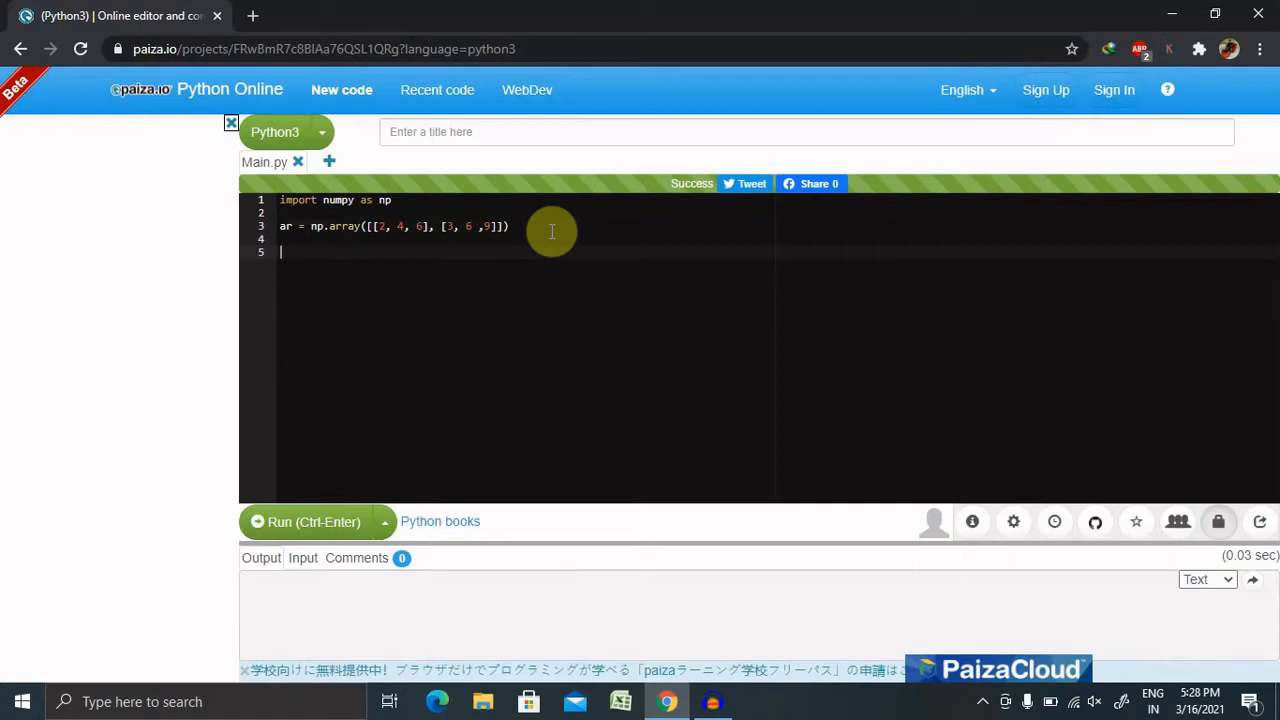
Step: Add print ar.shape without parentheses and run, getting a SyntaxError
text(p)
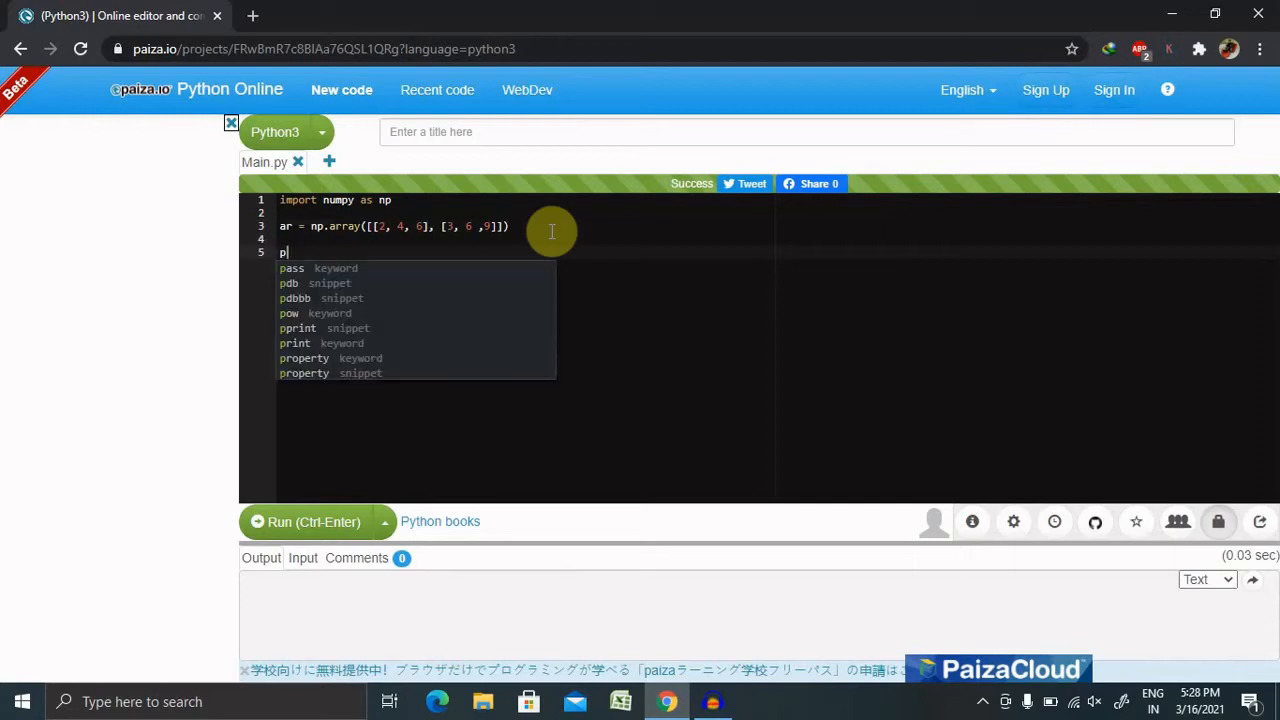
text(rint ar.shape)
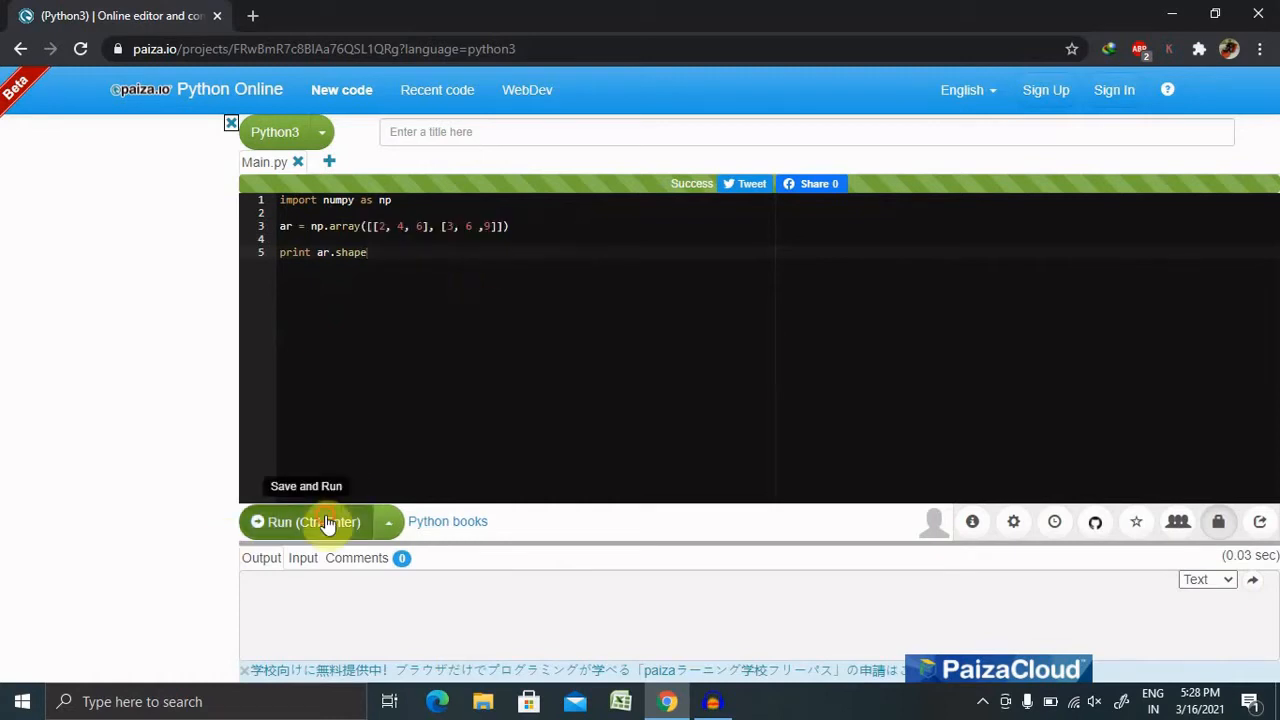
click(304, 520)
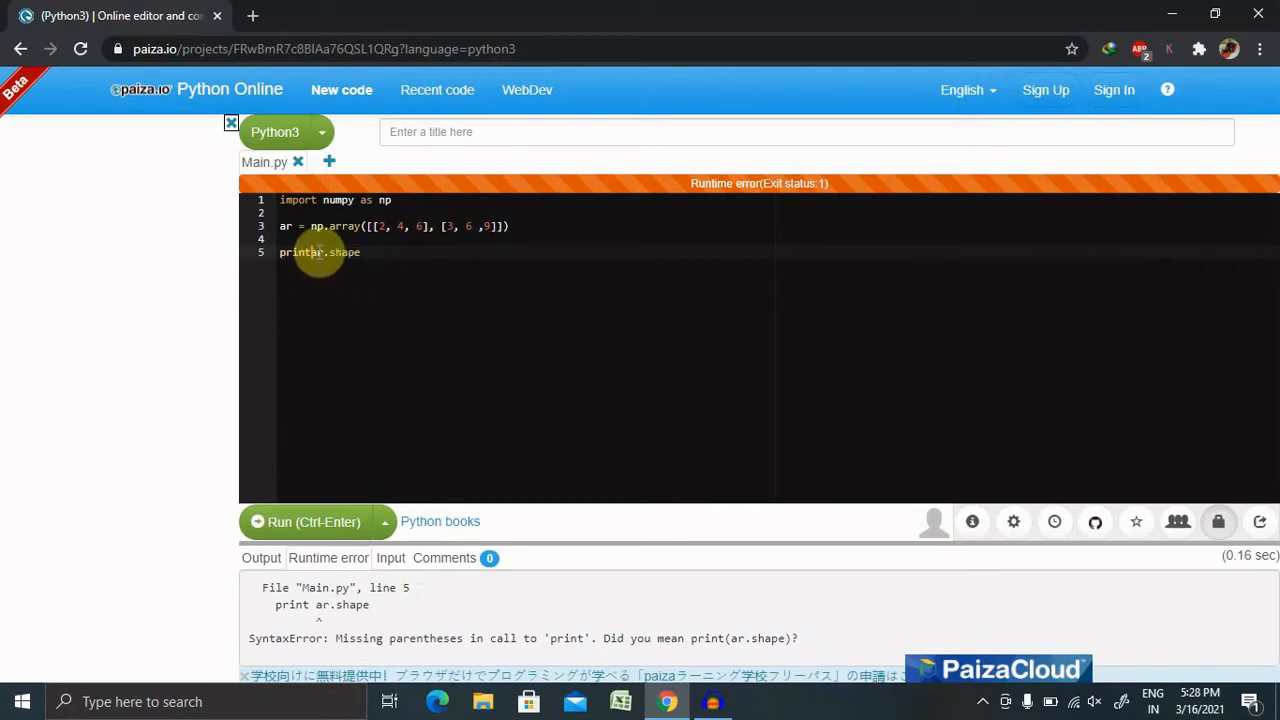
Step: Fix line 5 to print(ar.shape) and run, giving output (2, 3)
text(()
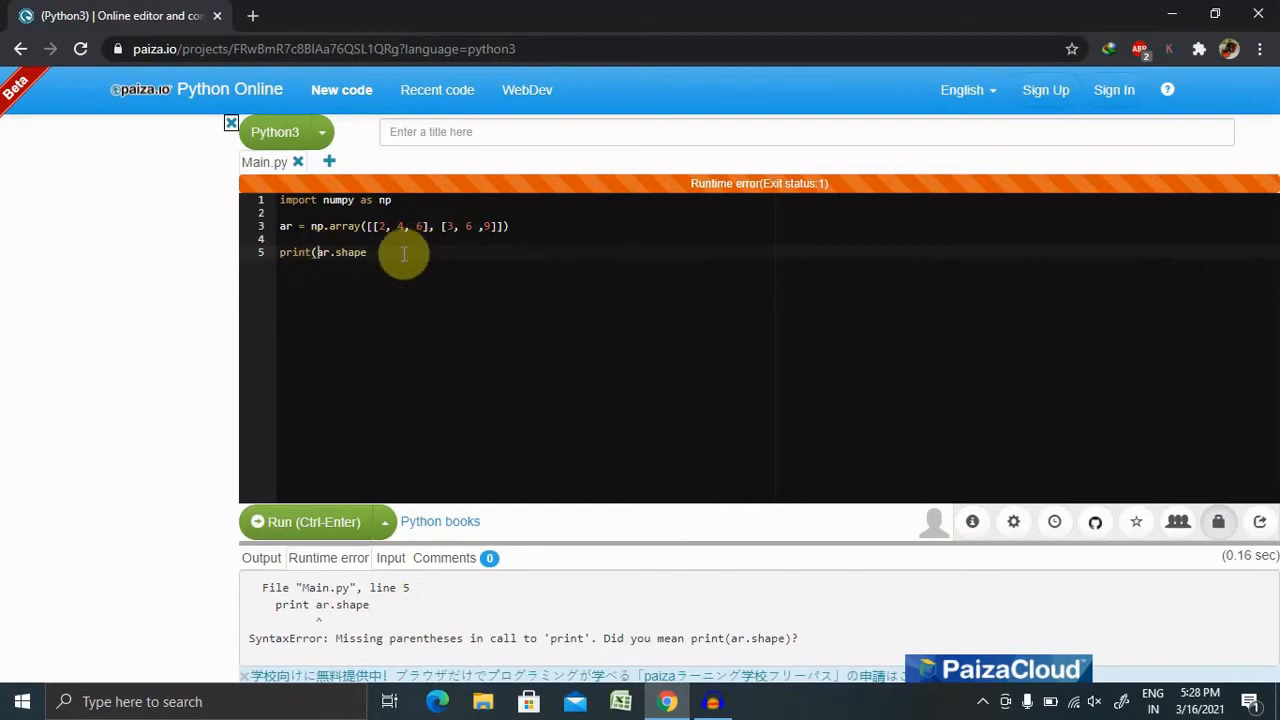
text())
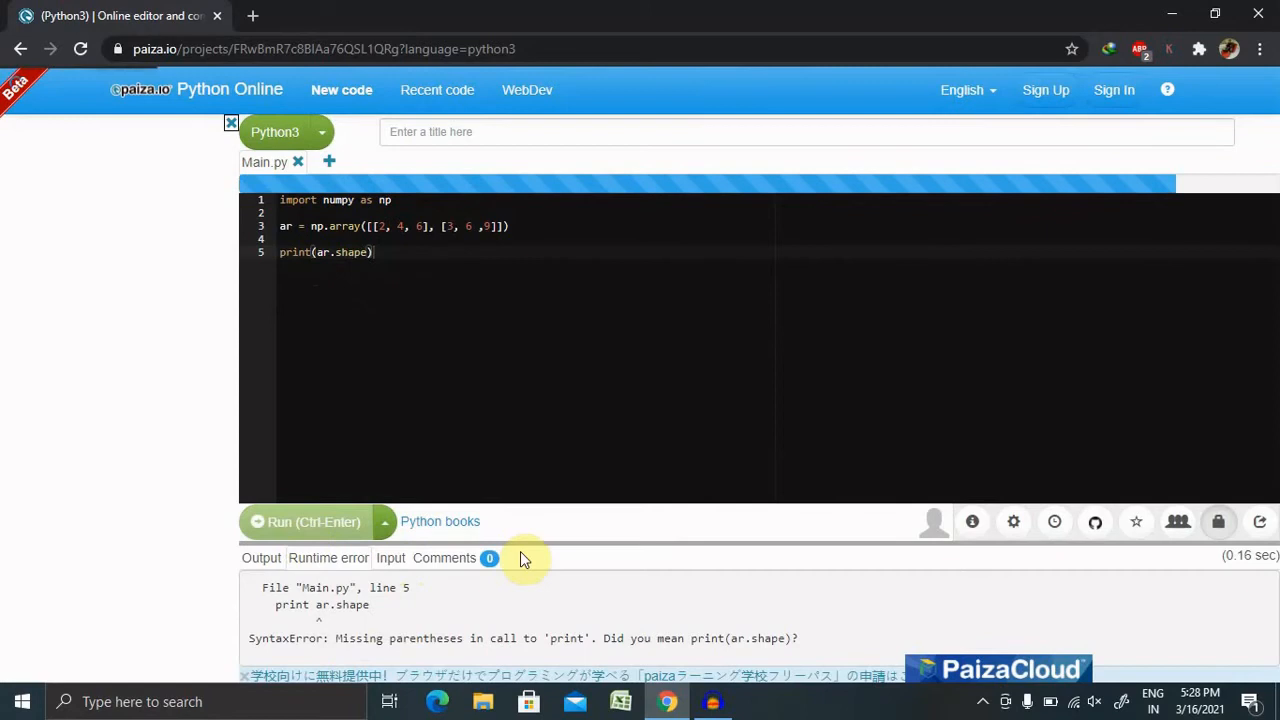
click(304, 520)
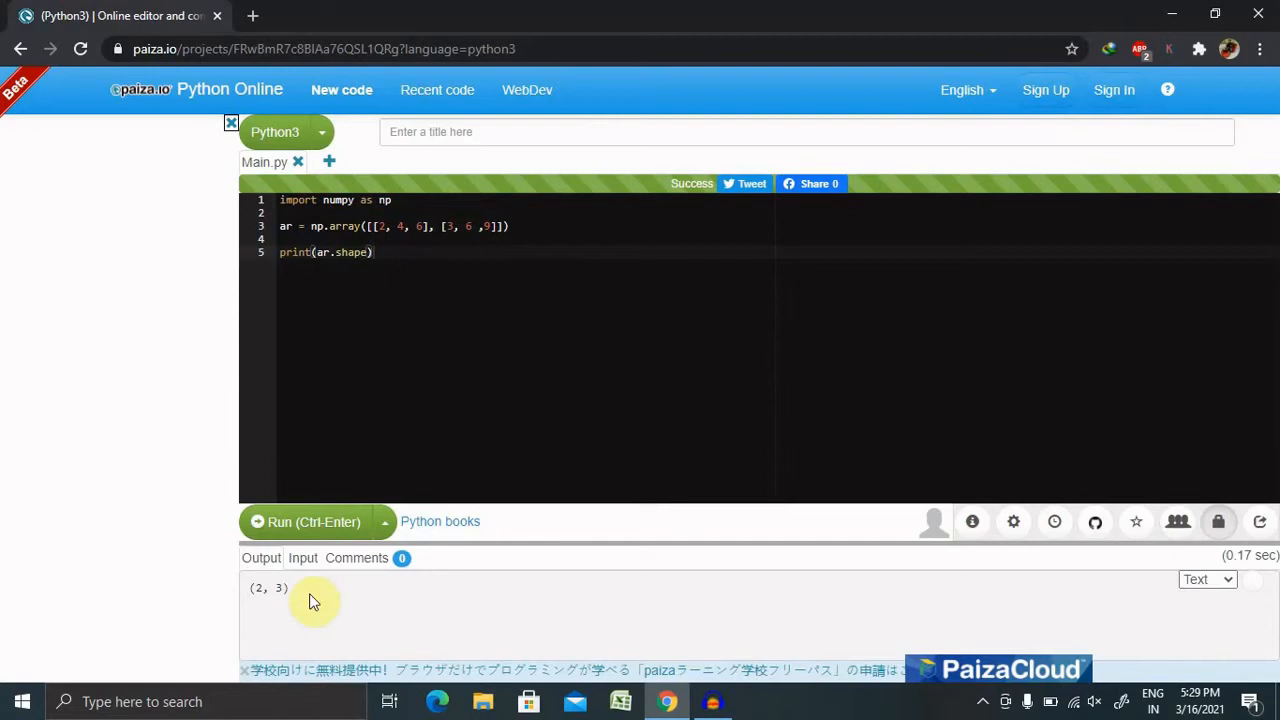
mouse_move(526, 384)
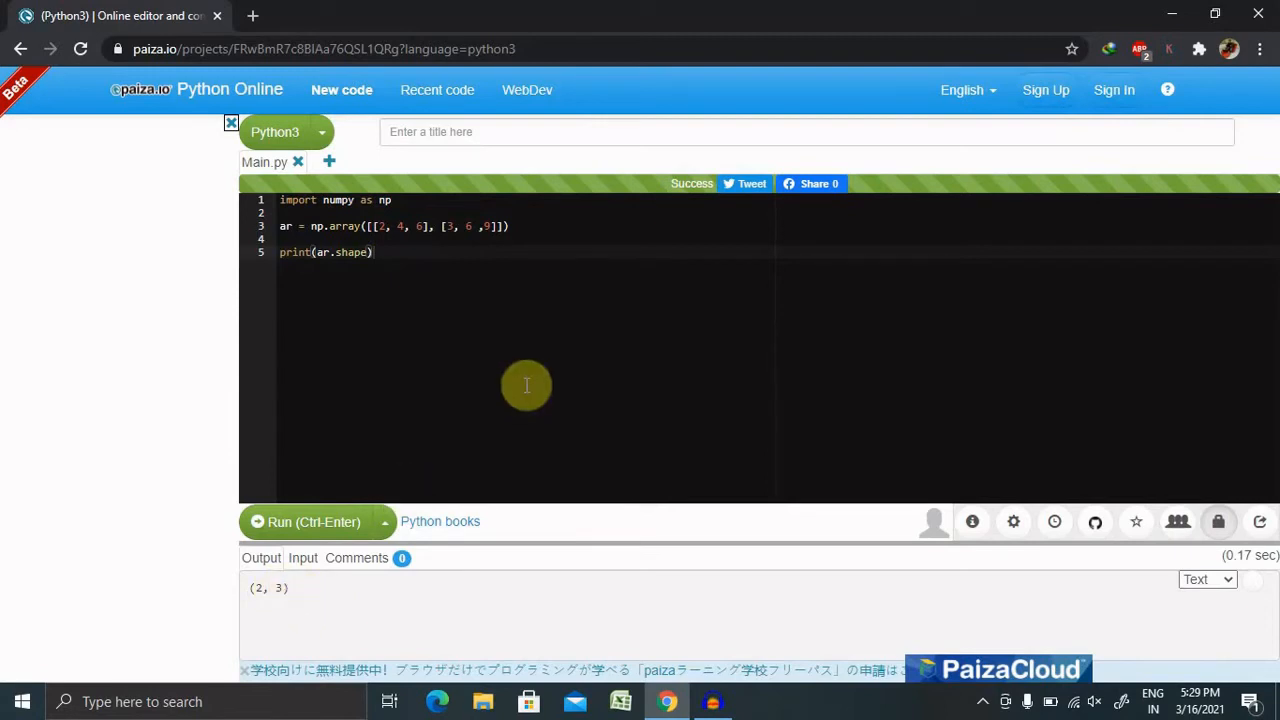
mouse_move(480, 310)
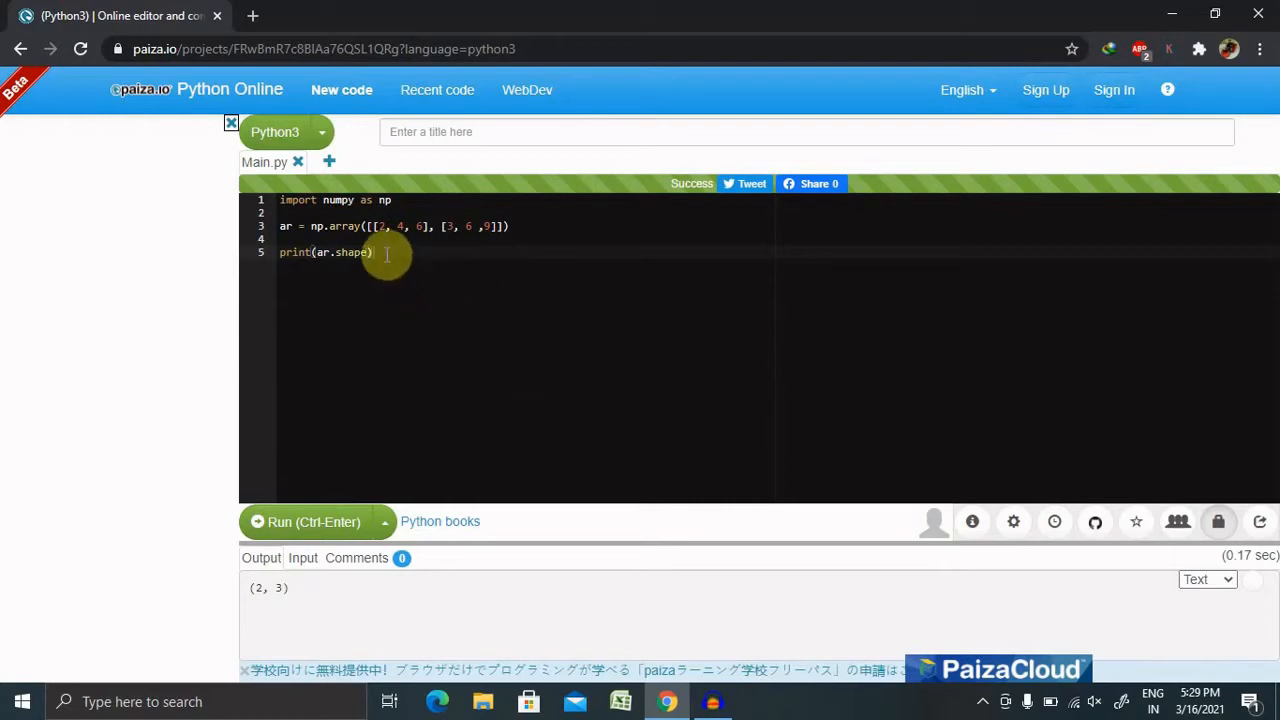
mouse_move(524, 226)
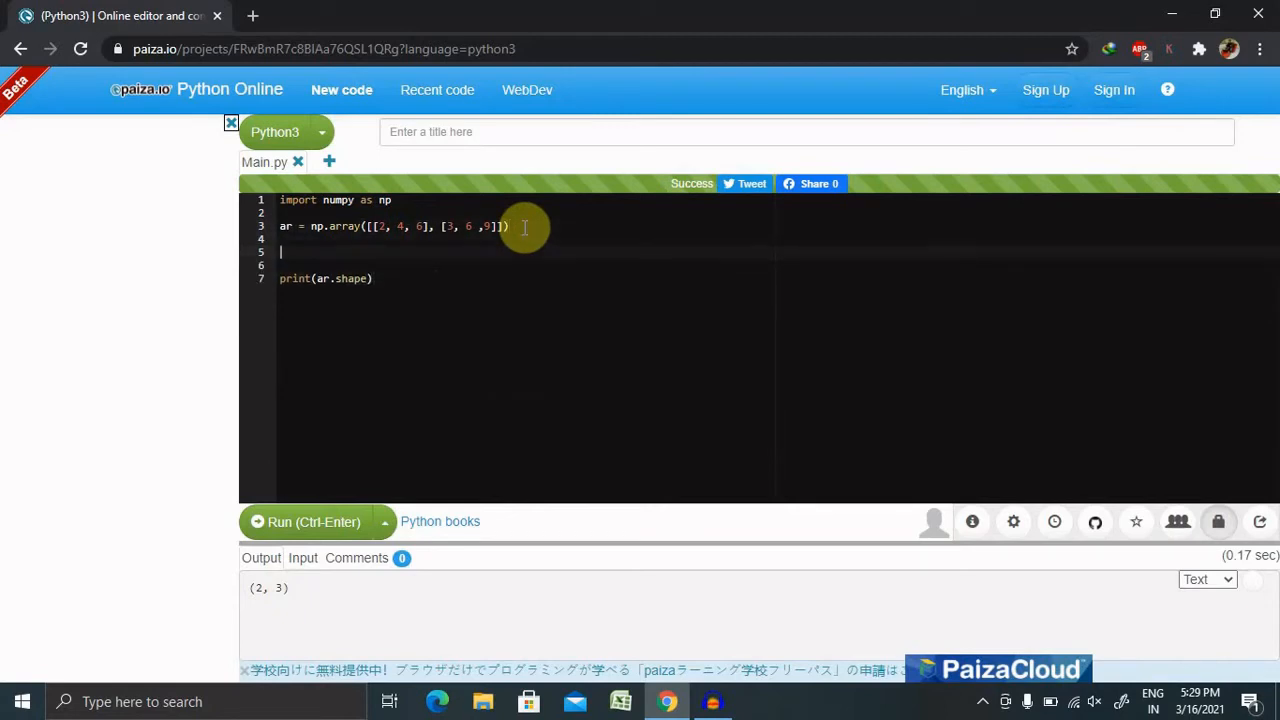
Step: Add ar.shape = (3, 2) on line 5 and change the last line to print(ar)
text(ar.)
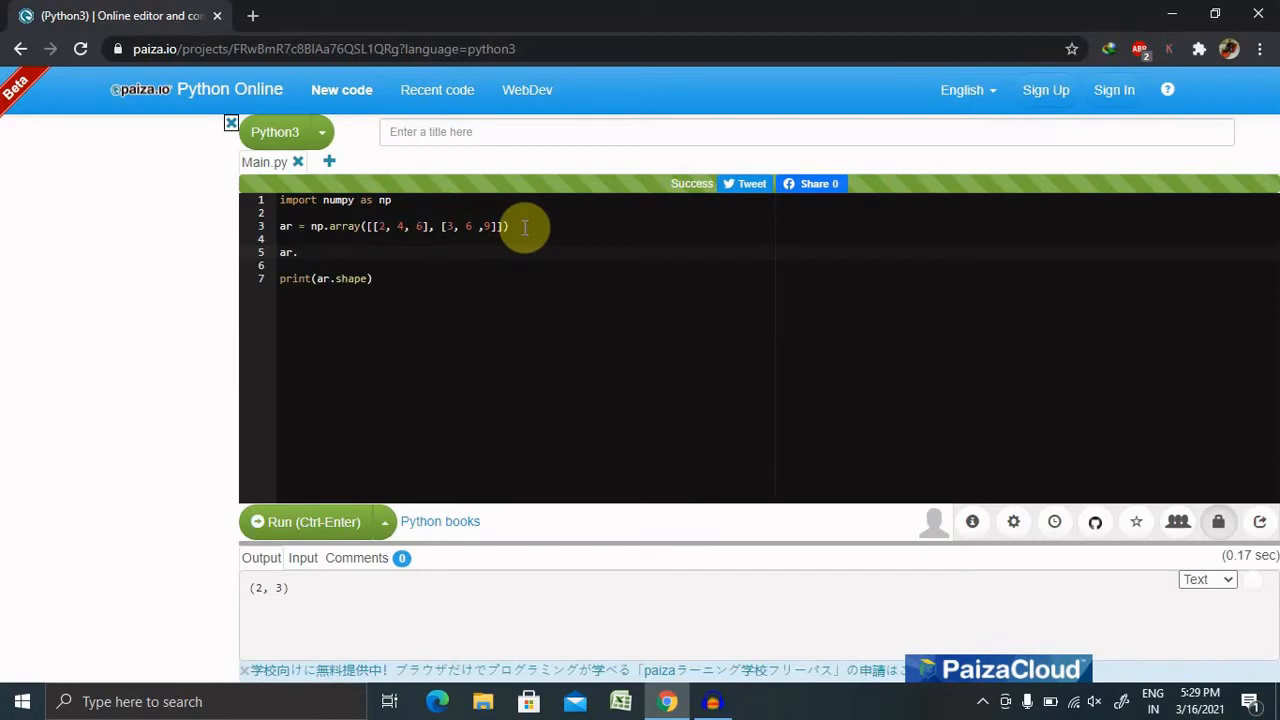
text(shape =)
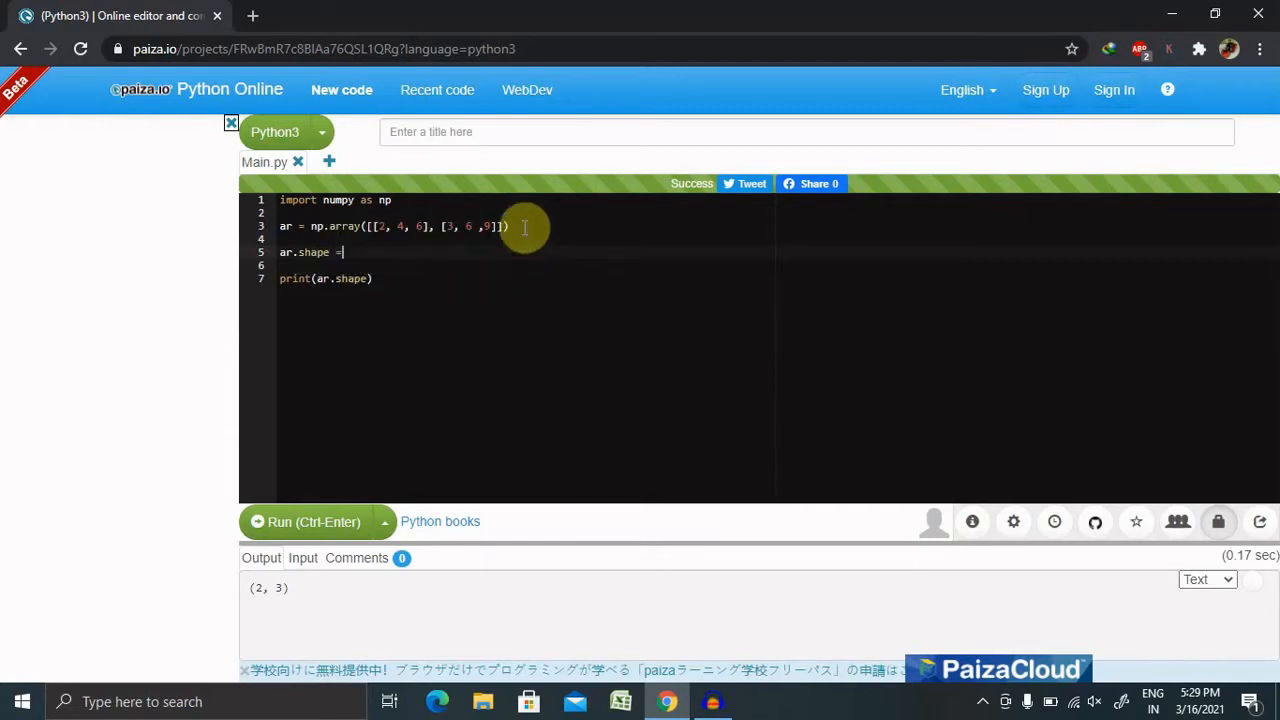
text(())
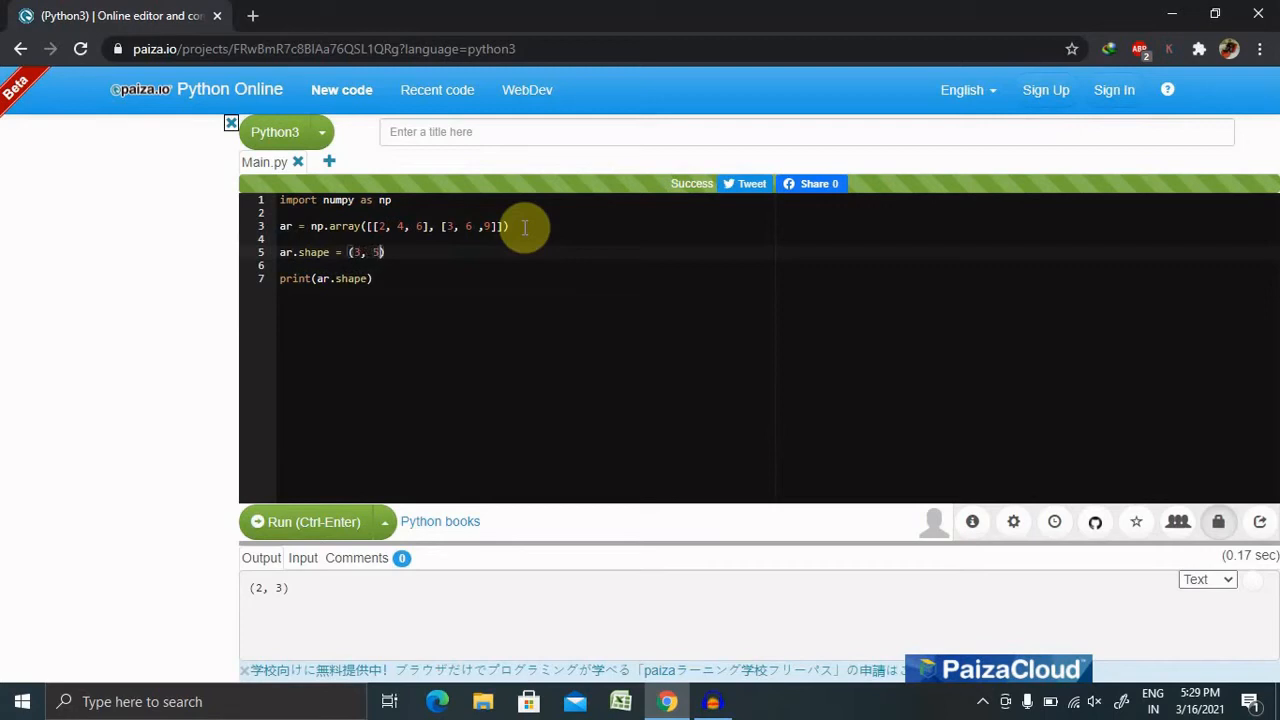
key(Backspace)
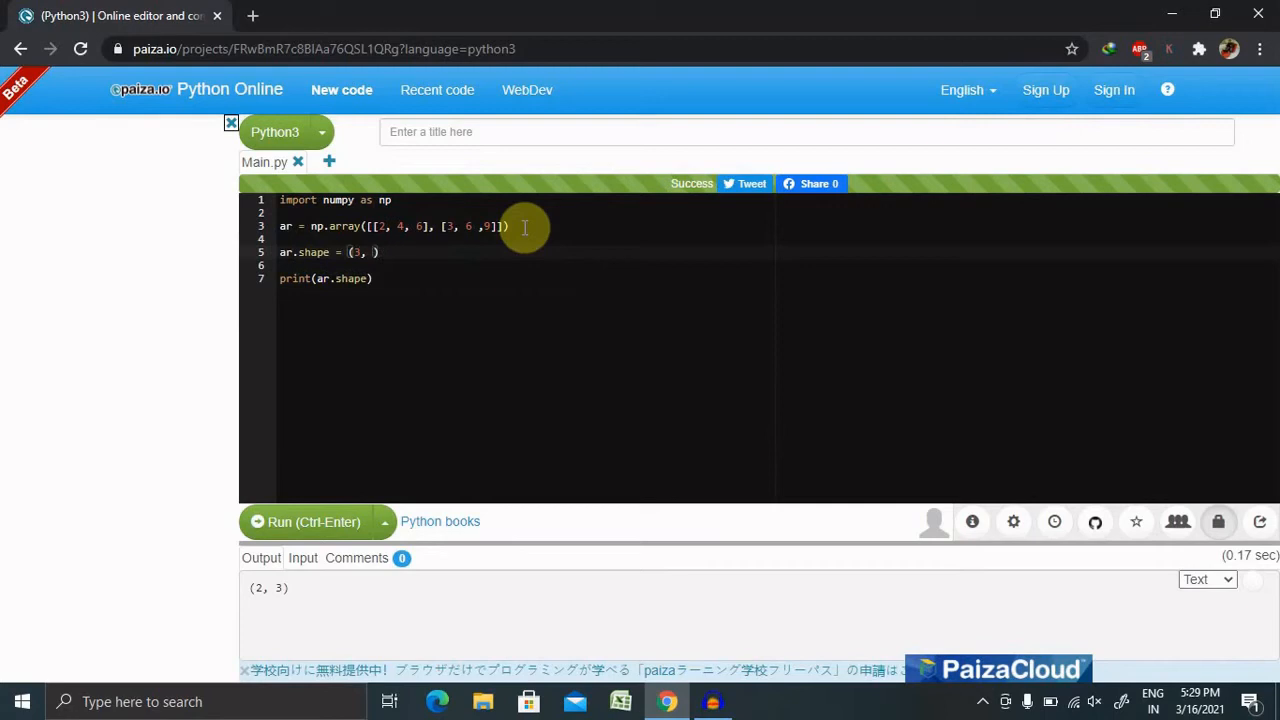
text(2)
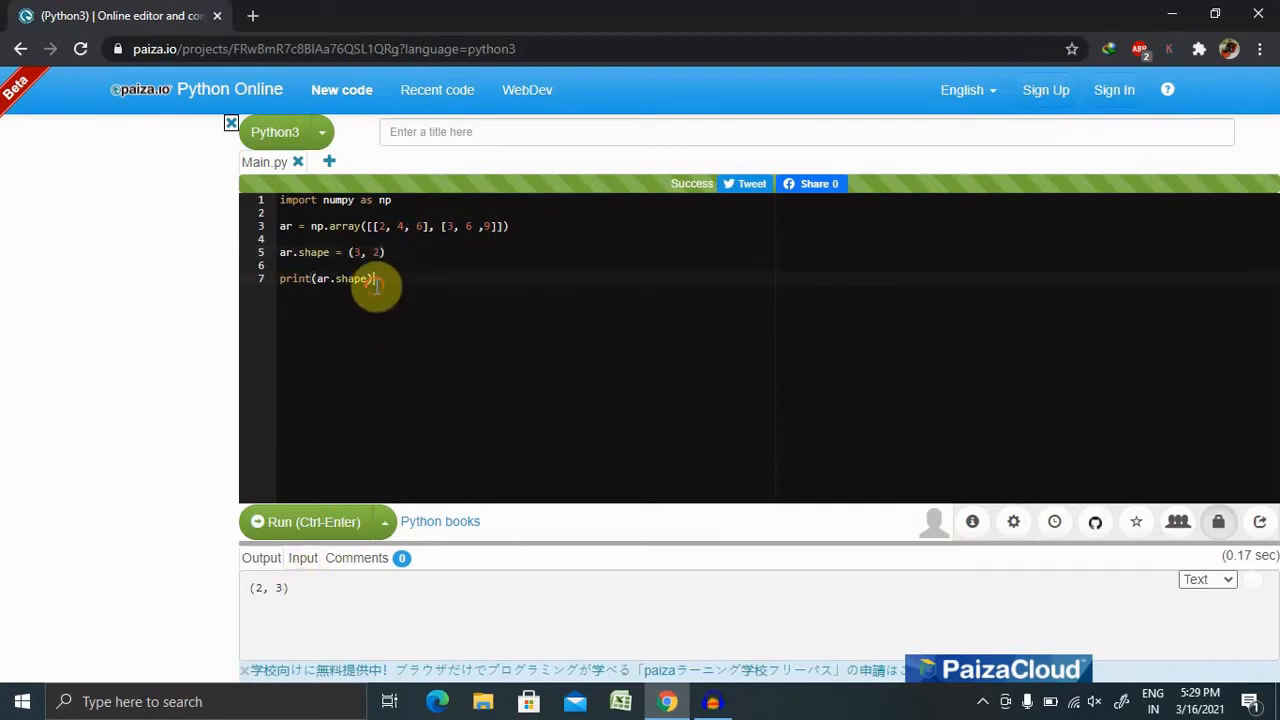
key(Backspace)
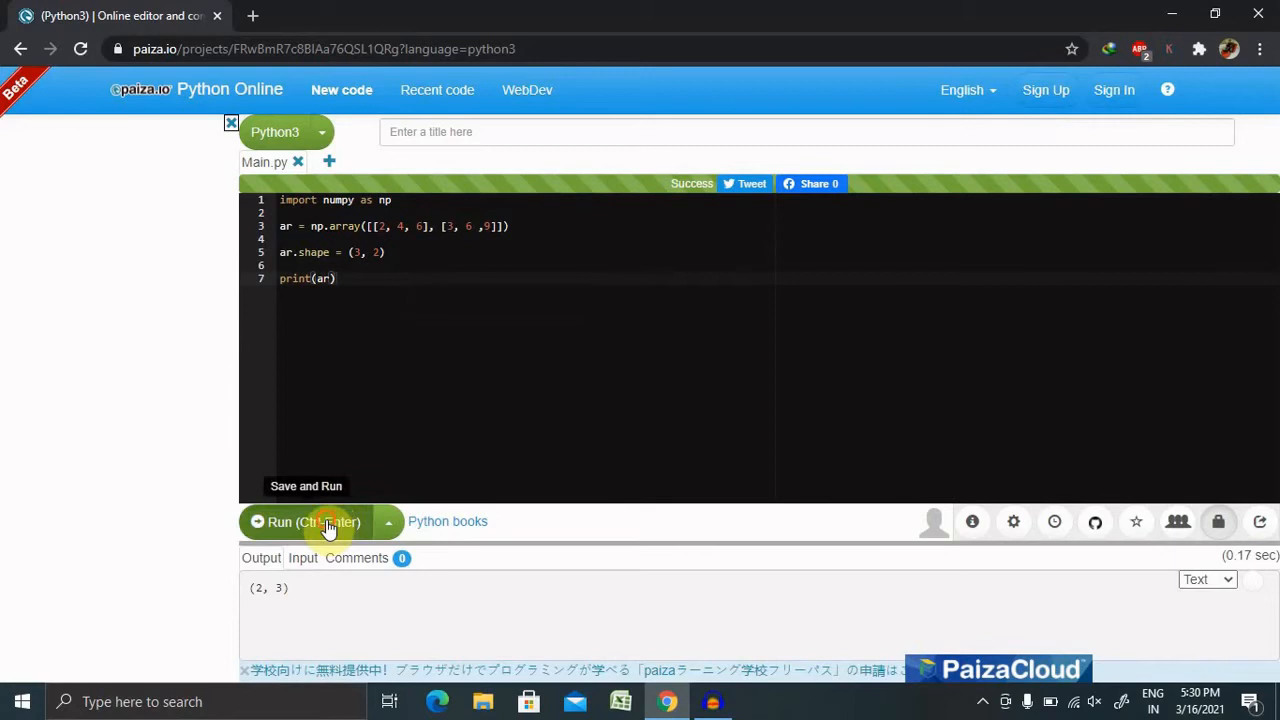
Step: Run the script to show ar reshaped as [[2 4] [6 3] [6 9]]
click(312, 520)
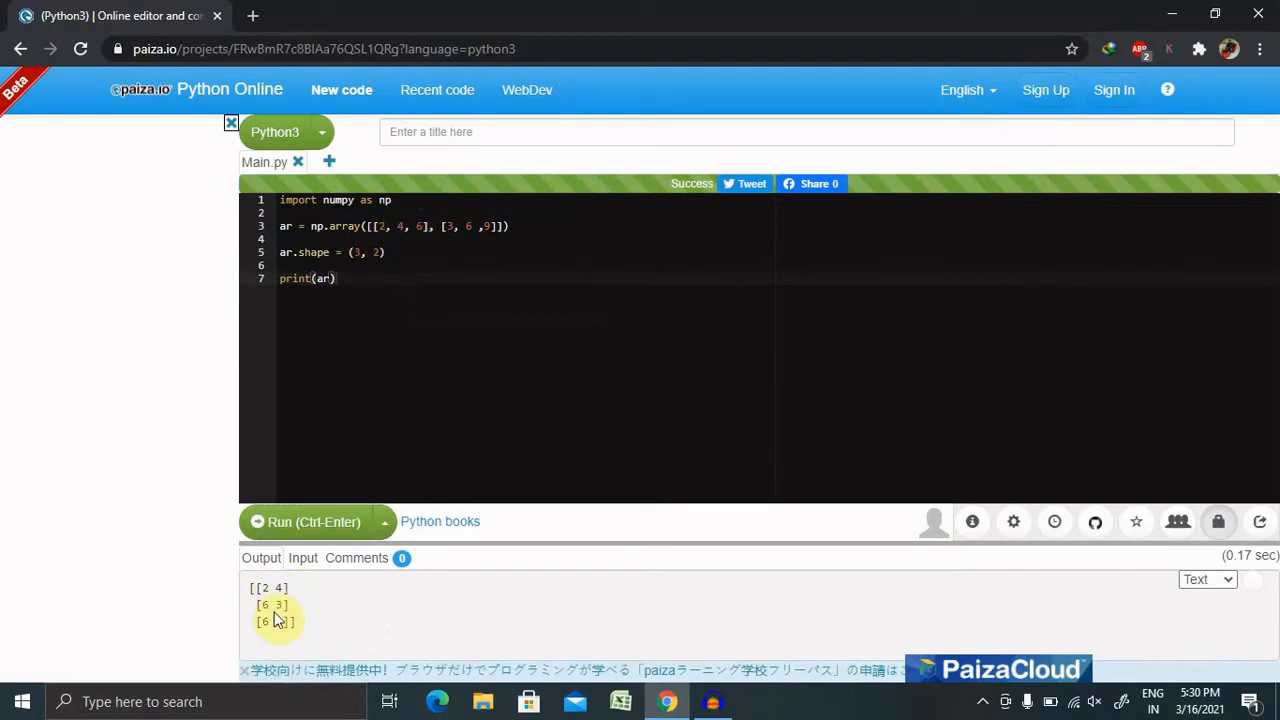
mouse_move(408, 582)
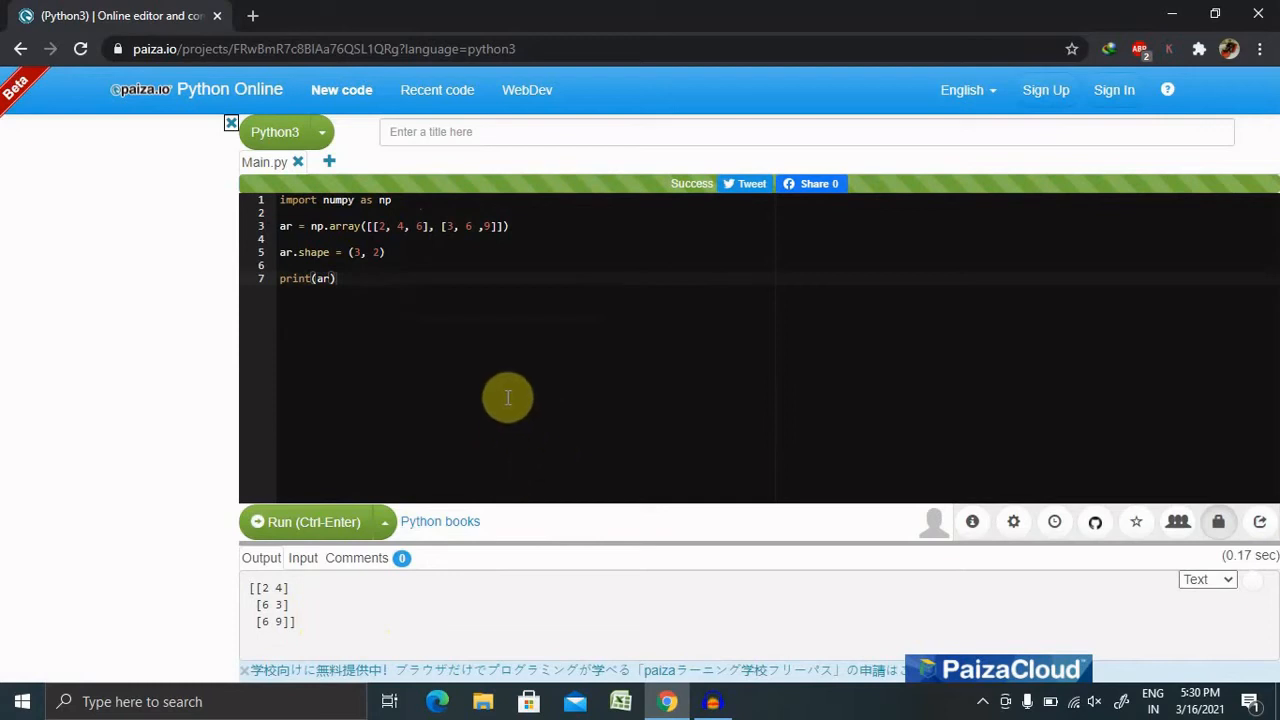
mouse_move(384, 252)
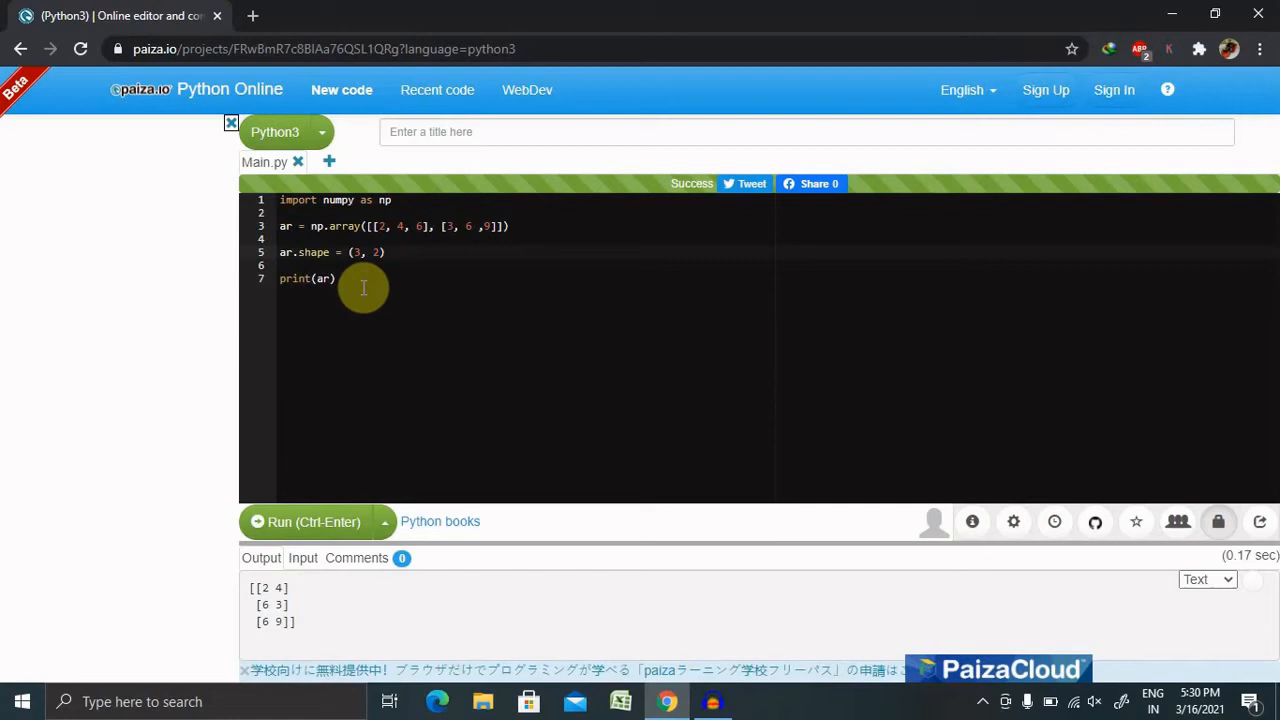
Step: Change the final line to print(ab) for the reshaped array ab
text(b =)
text(b)
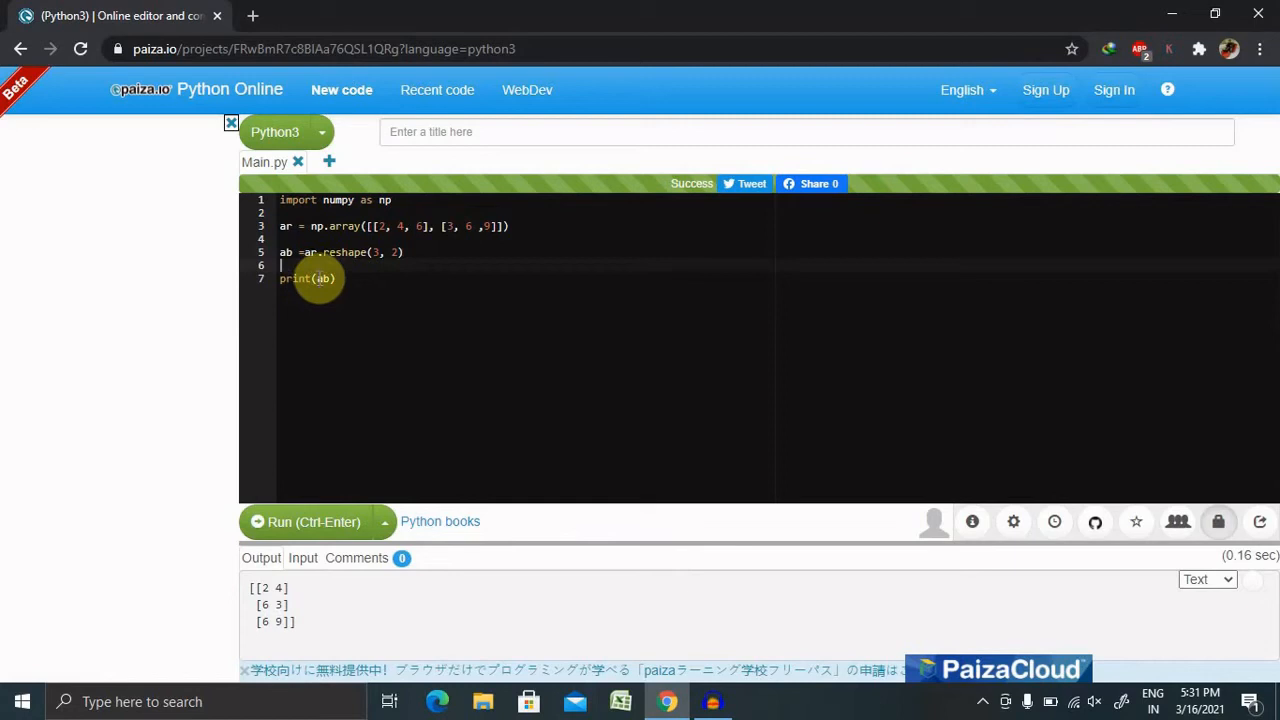
mouse_move(350, 558)
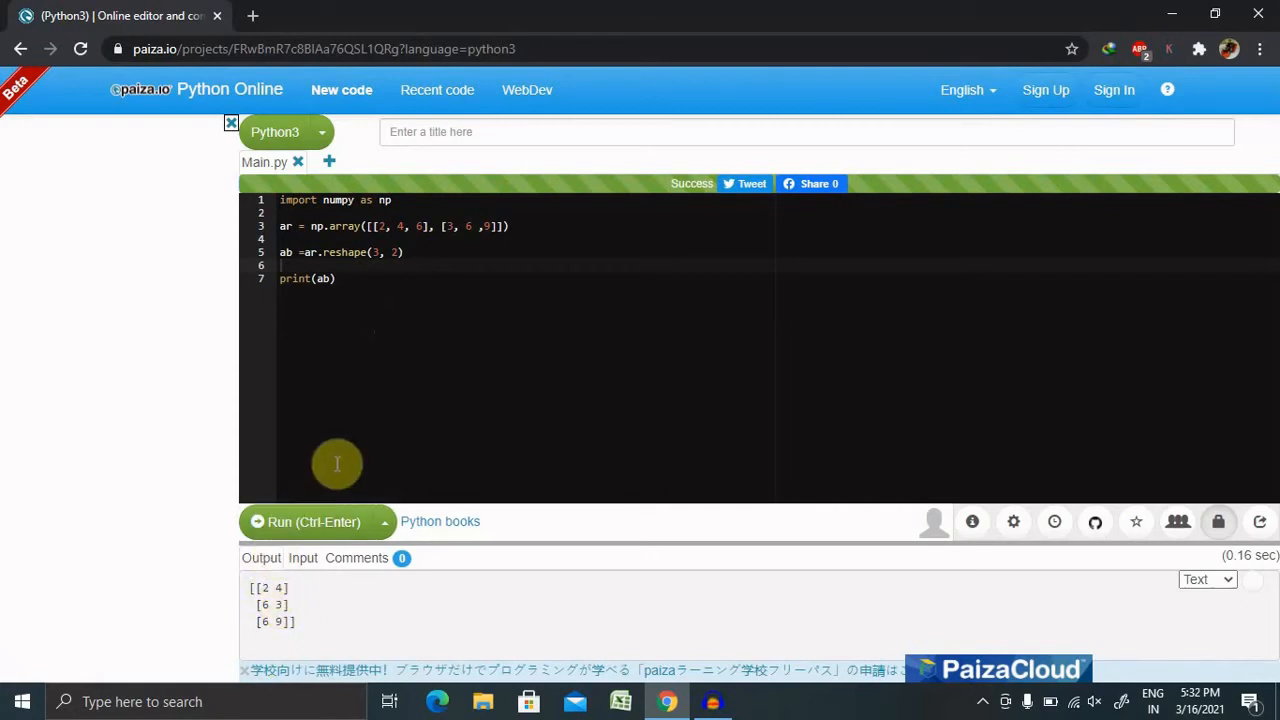
mouse_move(388, 348)
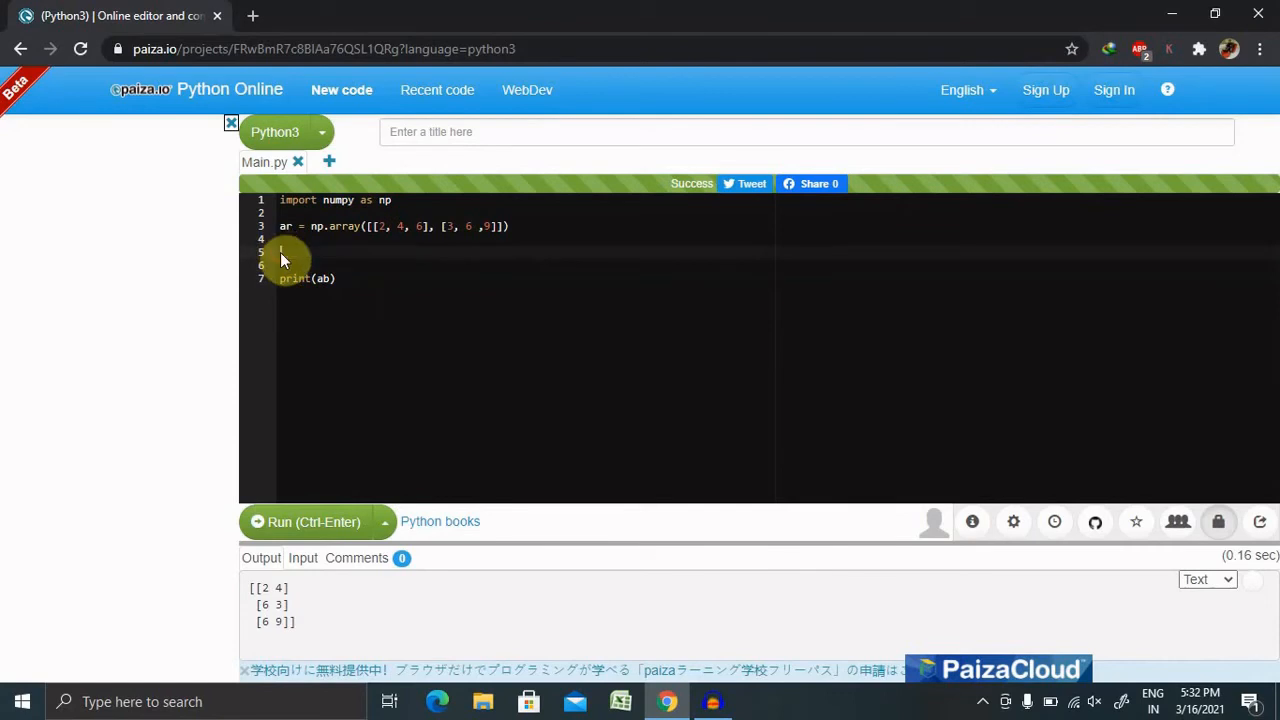
Step: Remove the empty line and replace the array call with ar = np.arrange(20), ending with print(ar)
key(Backspace)
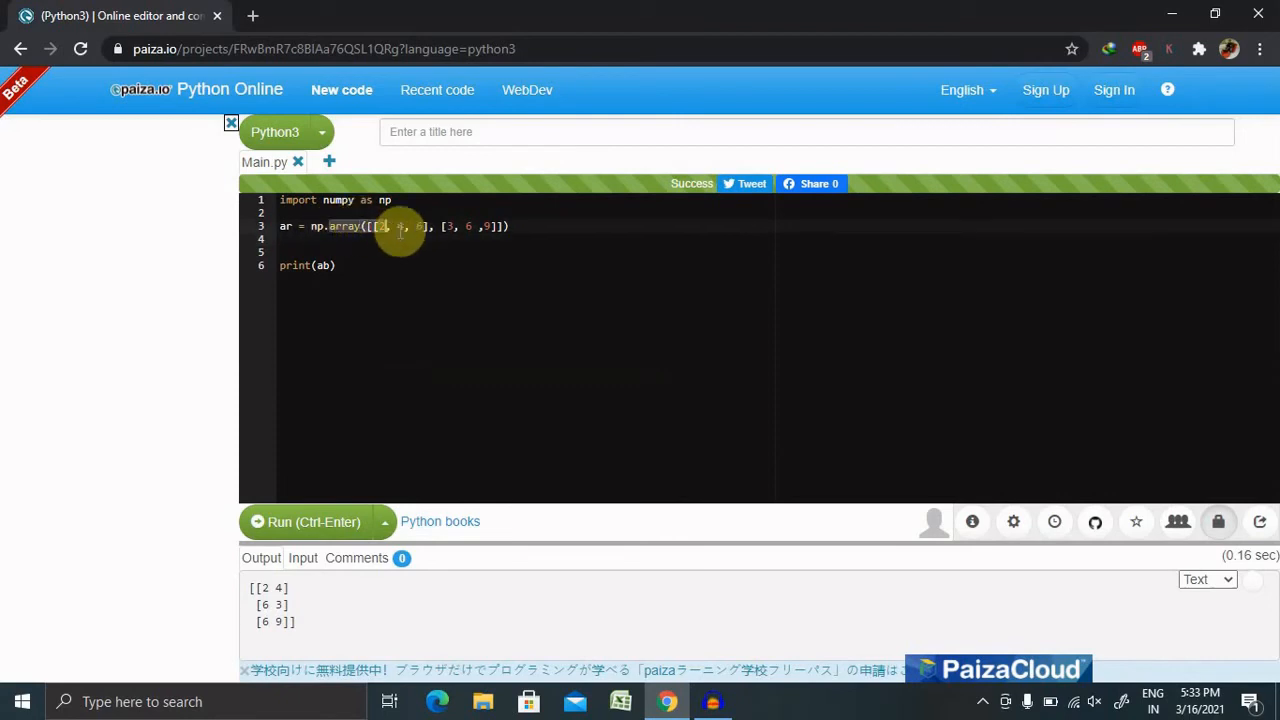
drag(378, 226, 508, 226)
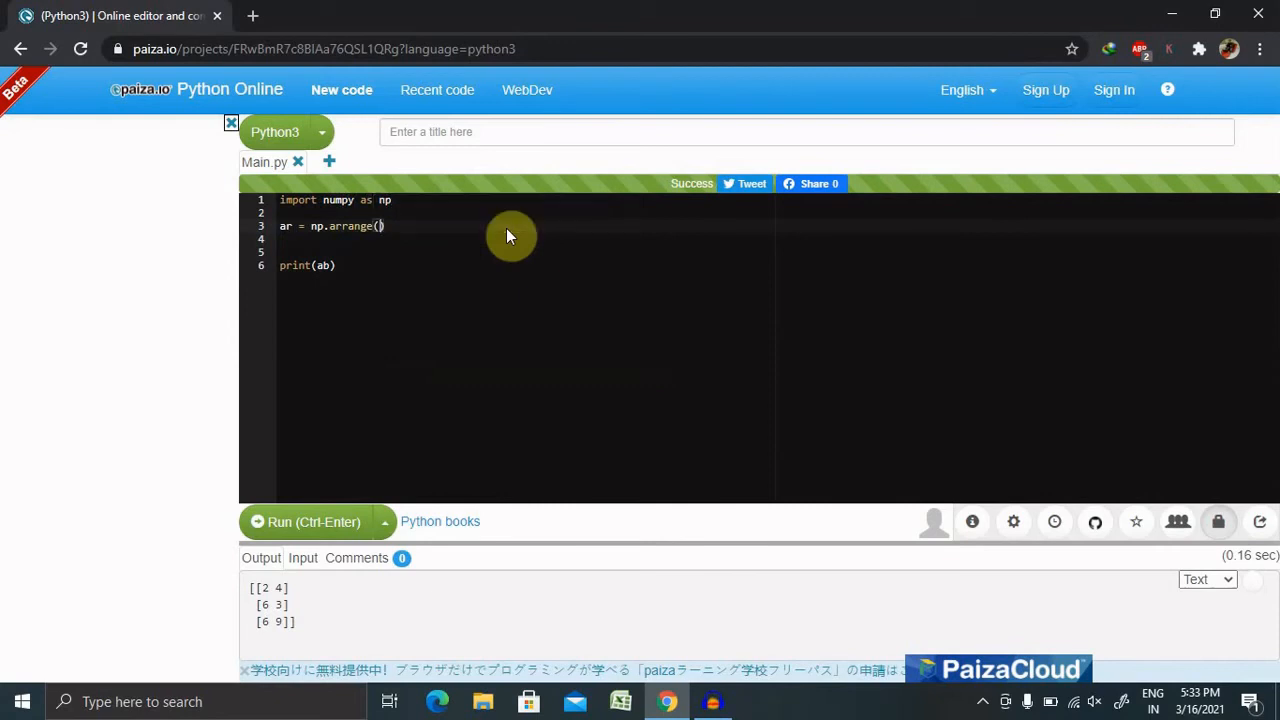
text(20)
click(526, 264)
text(r)
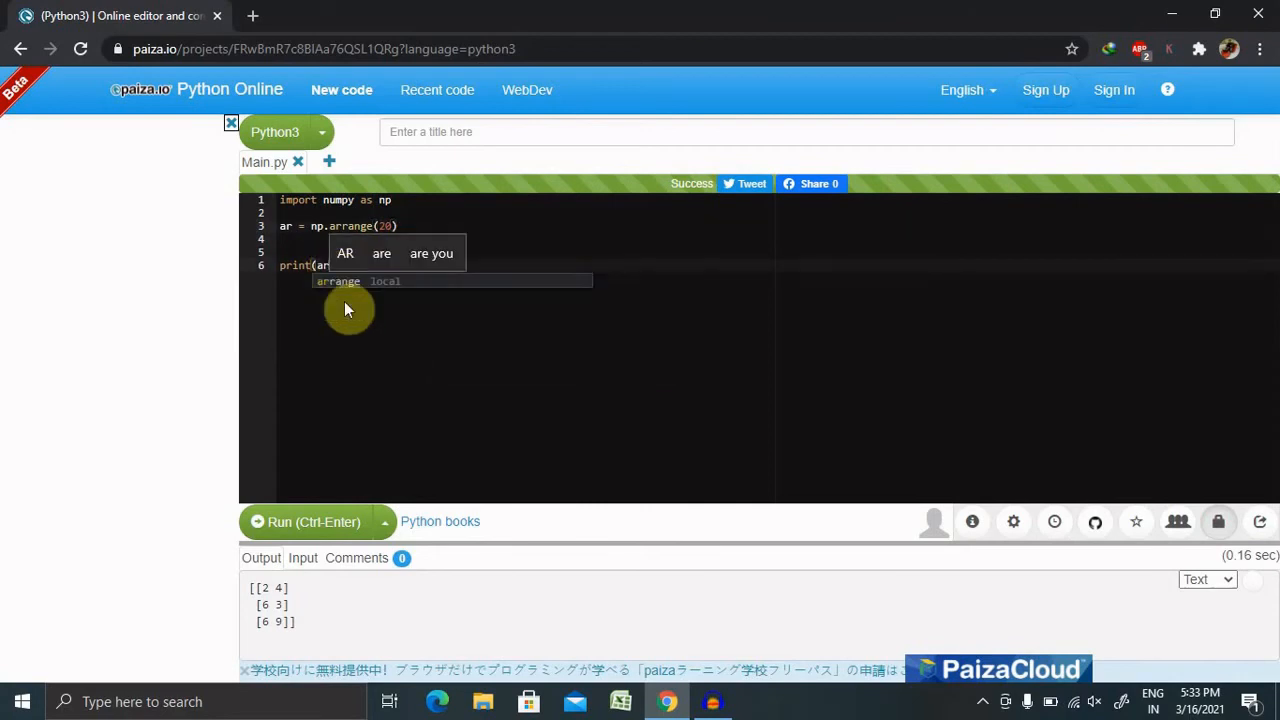
click(312, 520)
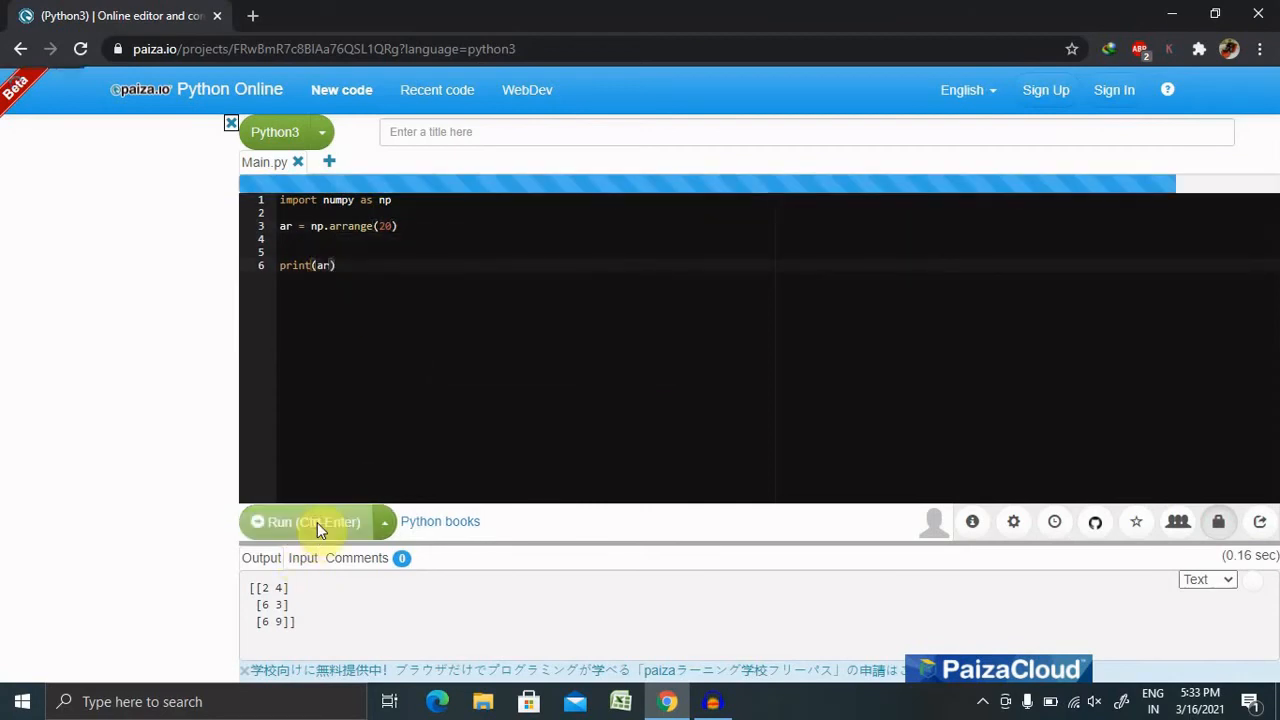
Step: Run the script, which fails with AttributeError: numpy has no attribute 'arrange'
click(312, 520)
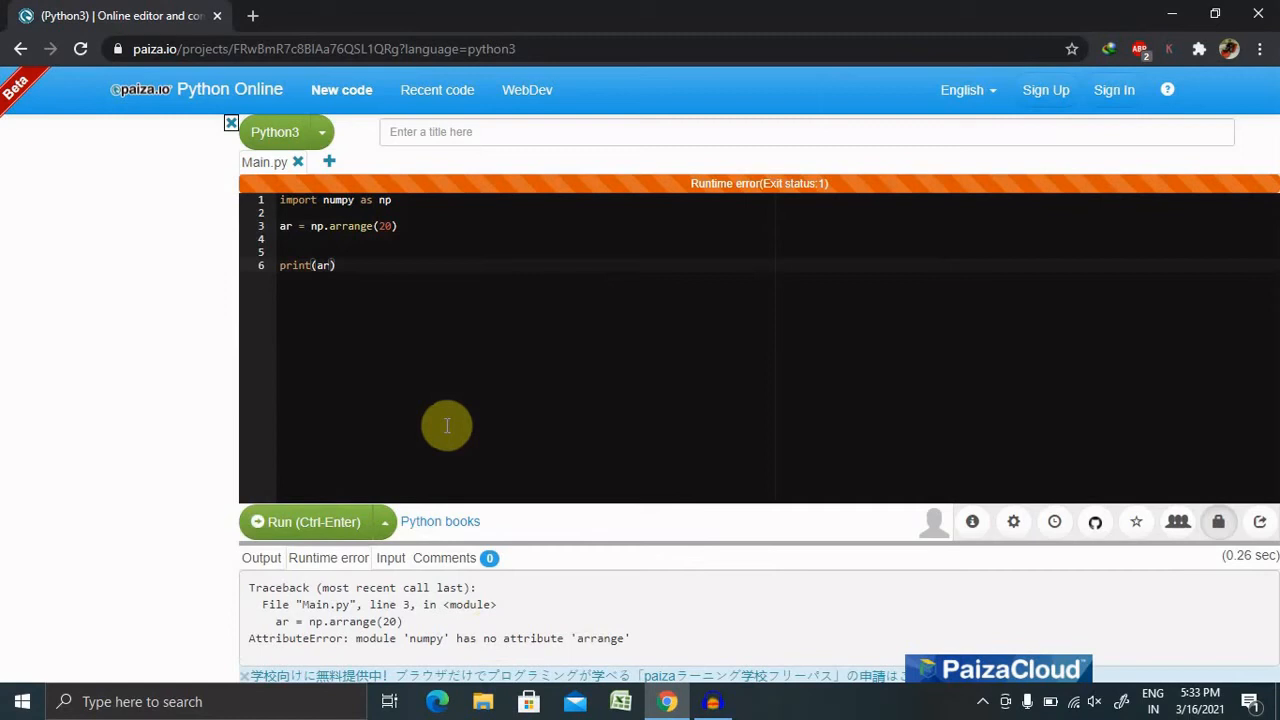
mouse_move(348, 226)
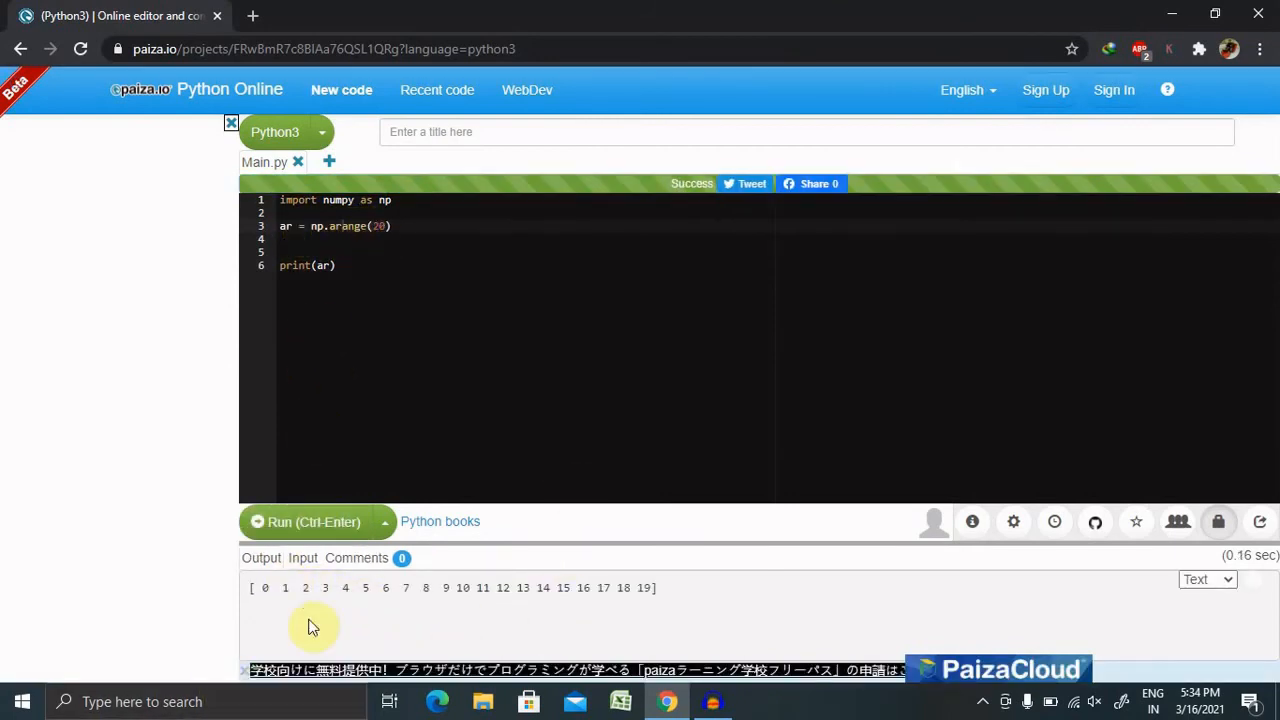
mouse_move(348, 582)
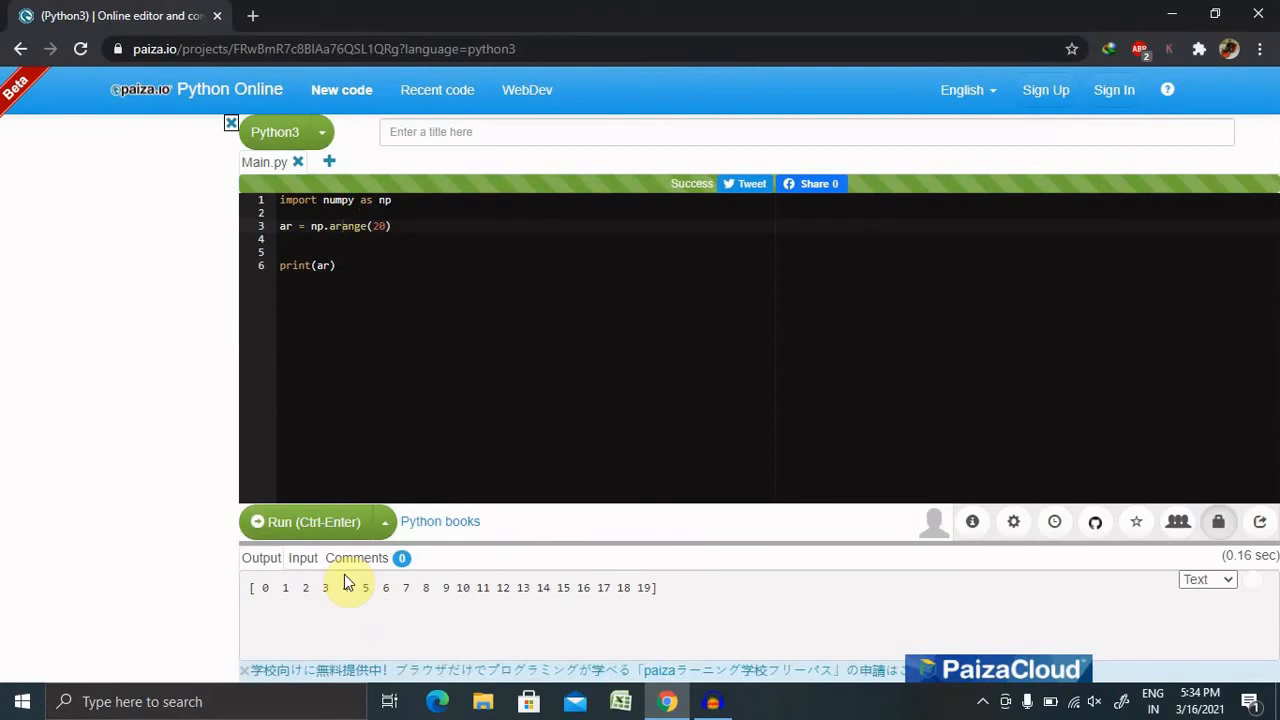
mouse_move(208, 544)
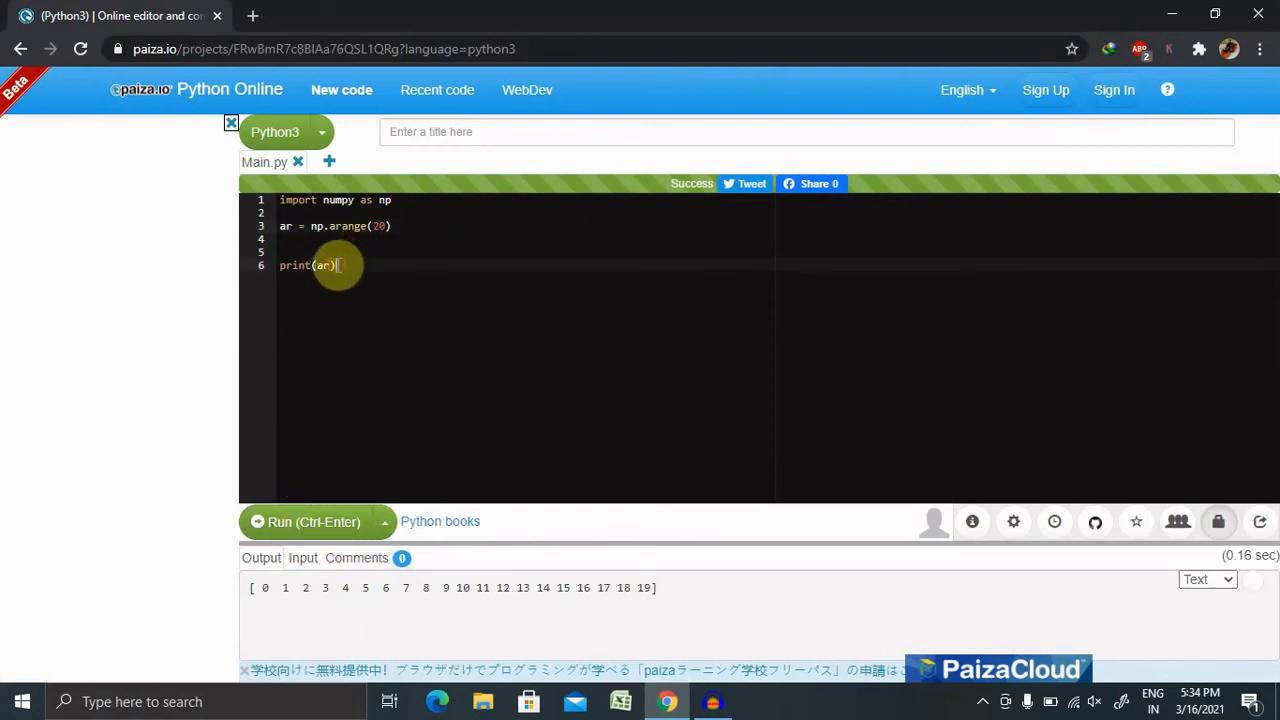
Step: Replace the print with ar.ndim and br = ar.reshape(2, 4, 3)
key(BackSpace)
text(ar.)
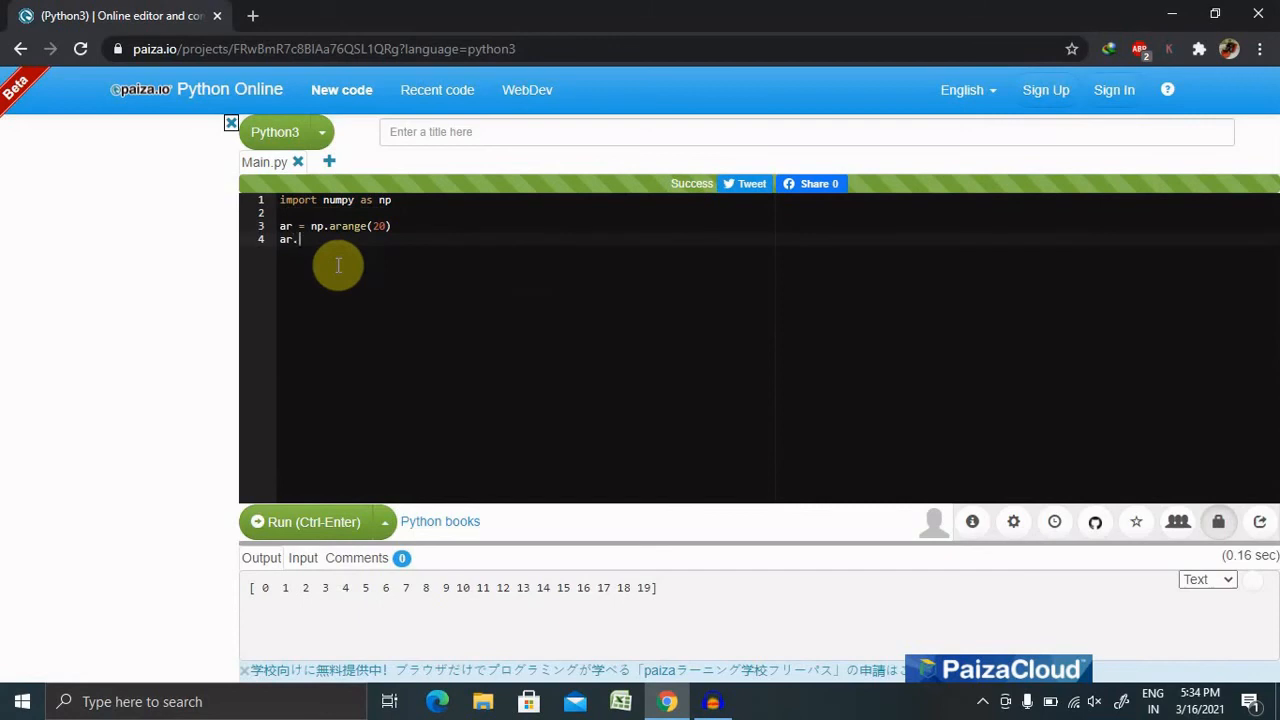
text(ndim)
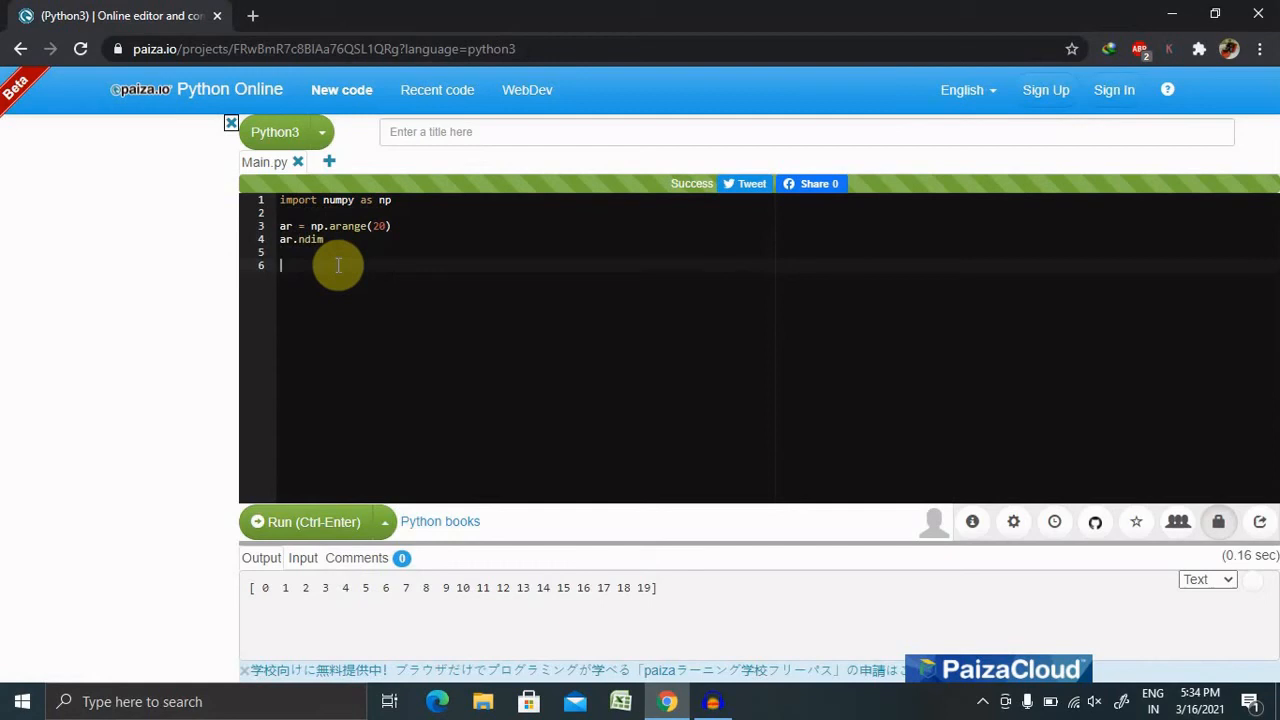
text(br =)
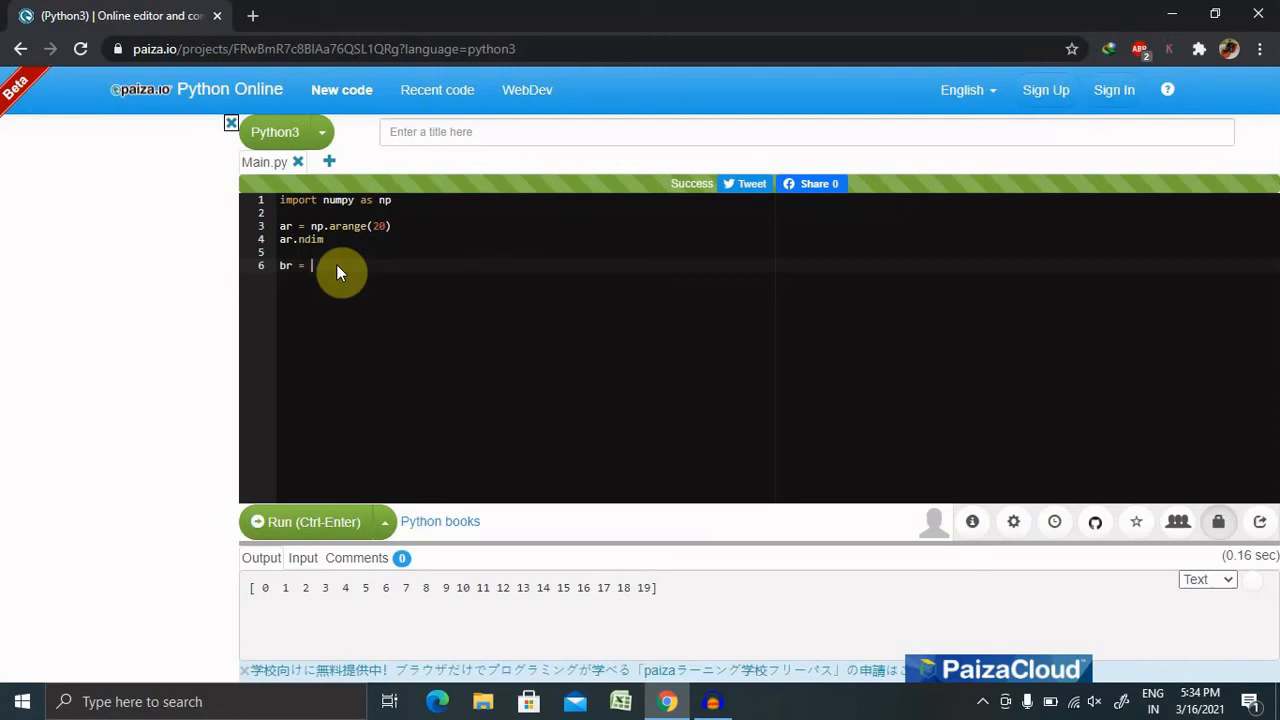
text(ar.reshape(2)
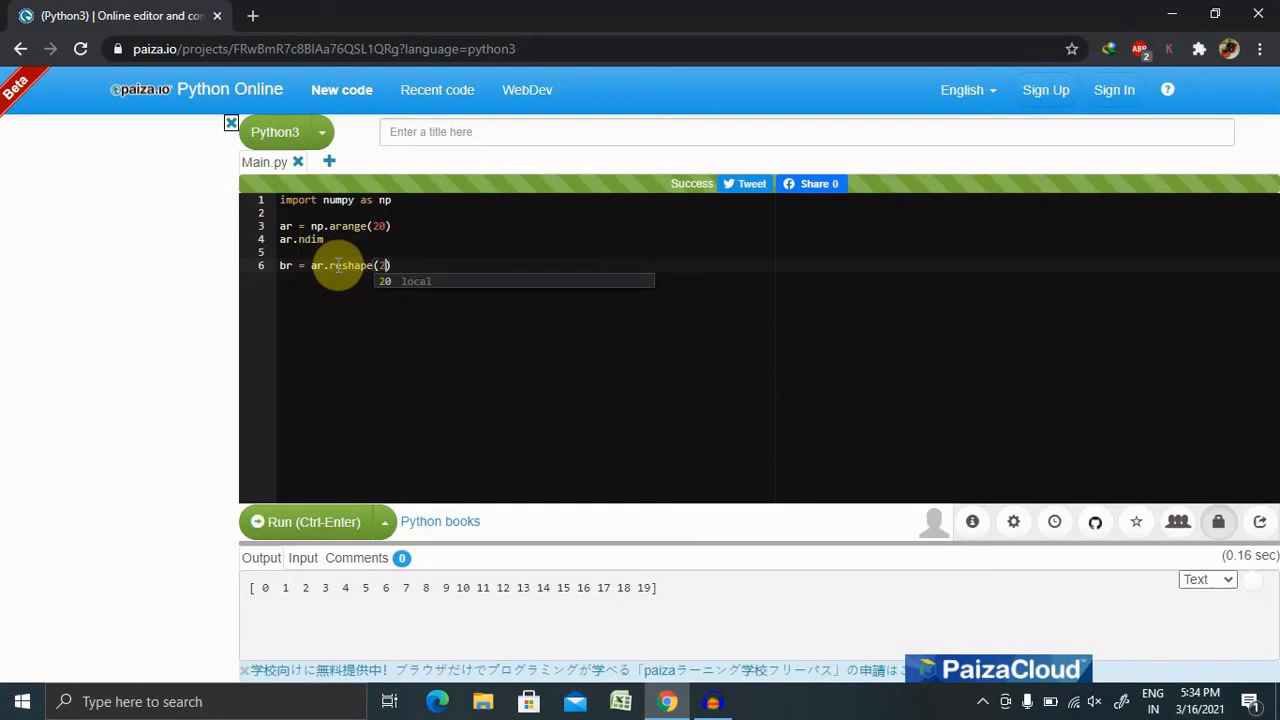
text(2, 4,)
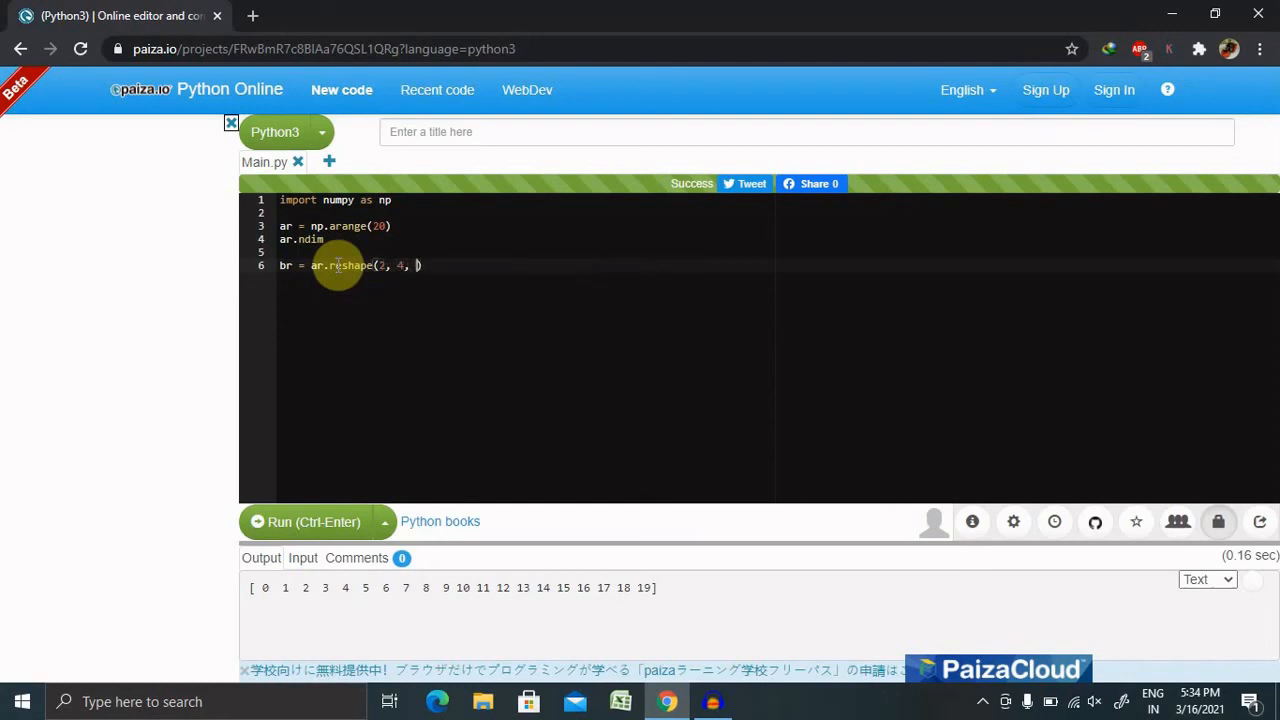
text(3)
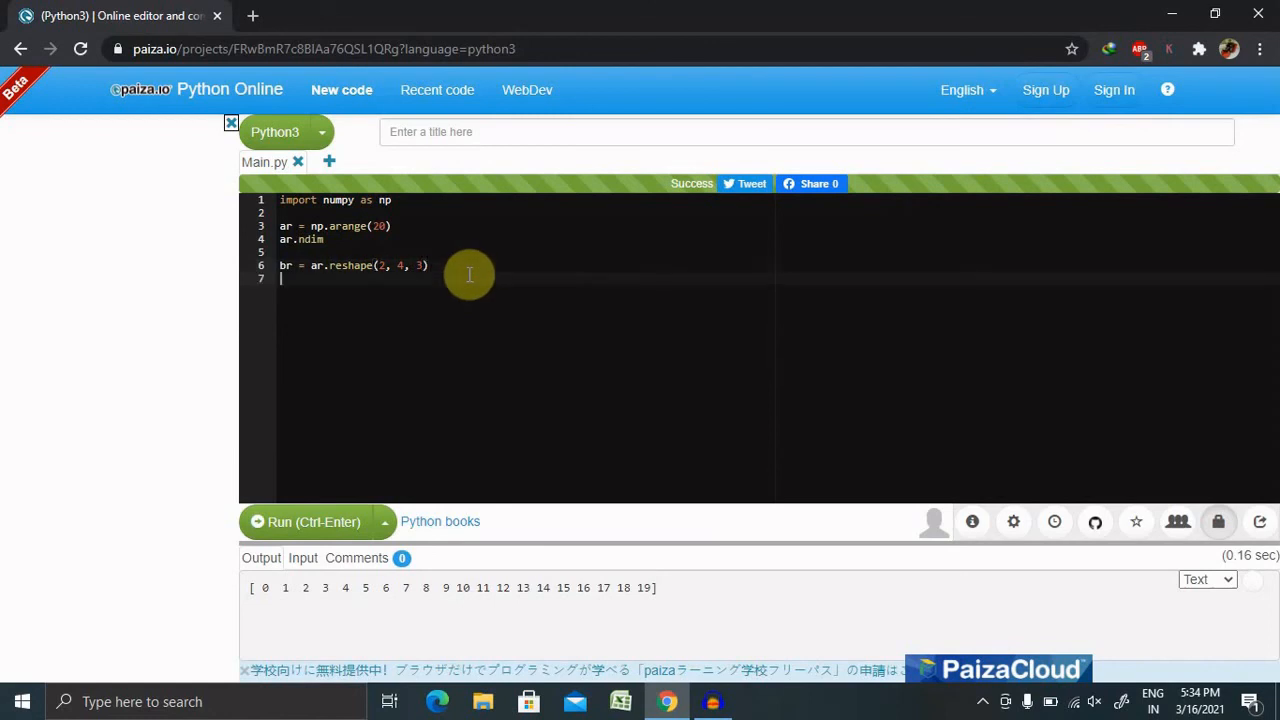
Step: Add print(br) to output the 3-D array
text(print()
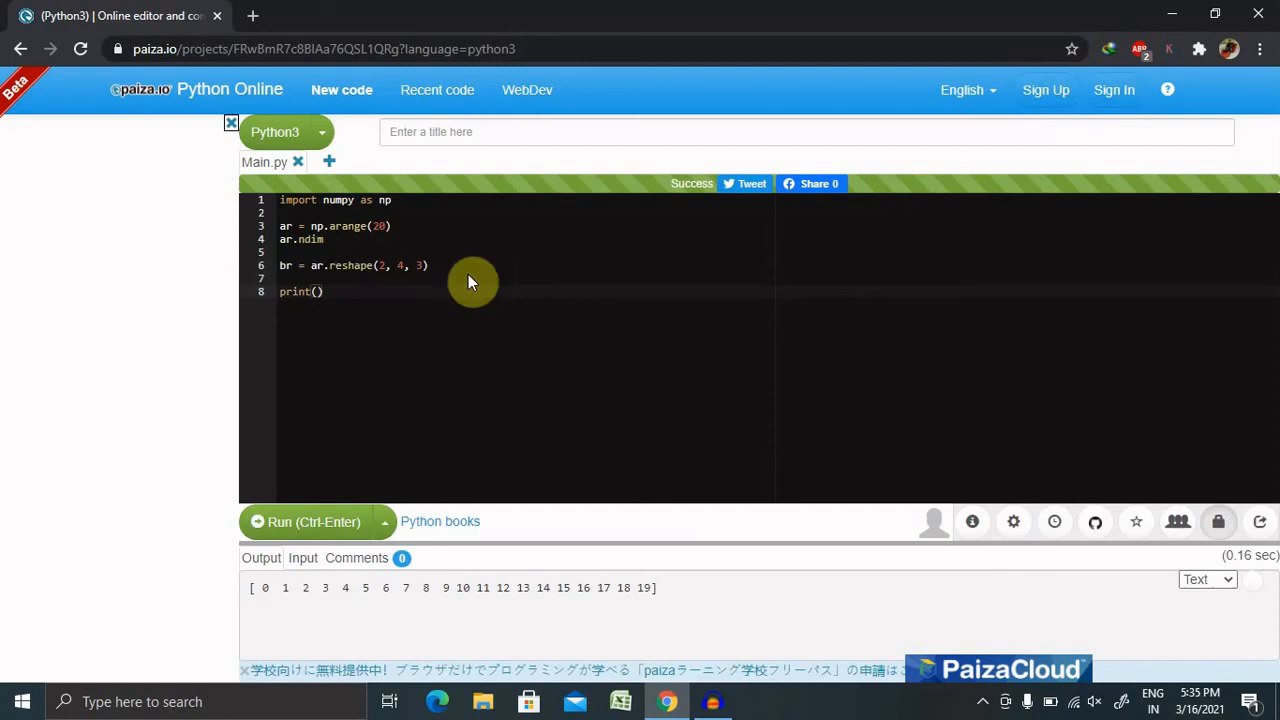
text(br)
click(526, 226)
text(4)
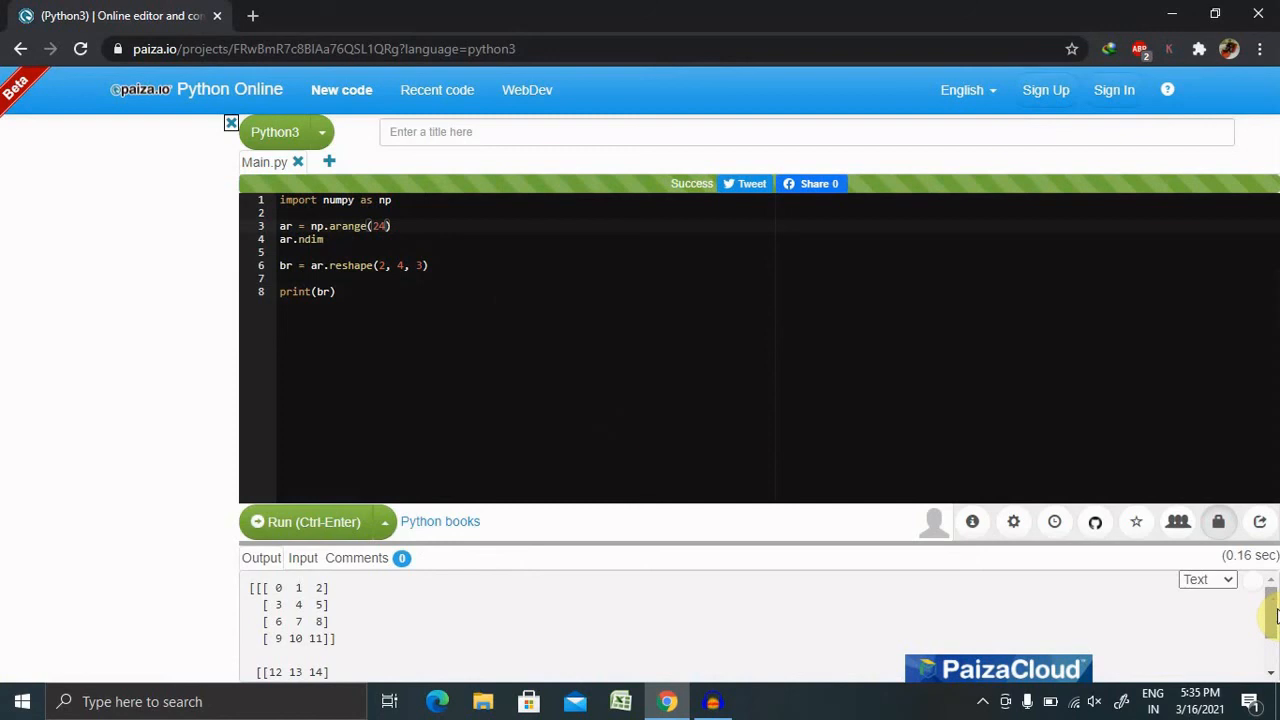
mouse_move(1188, 422)
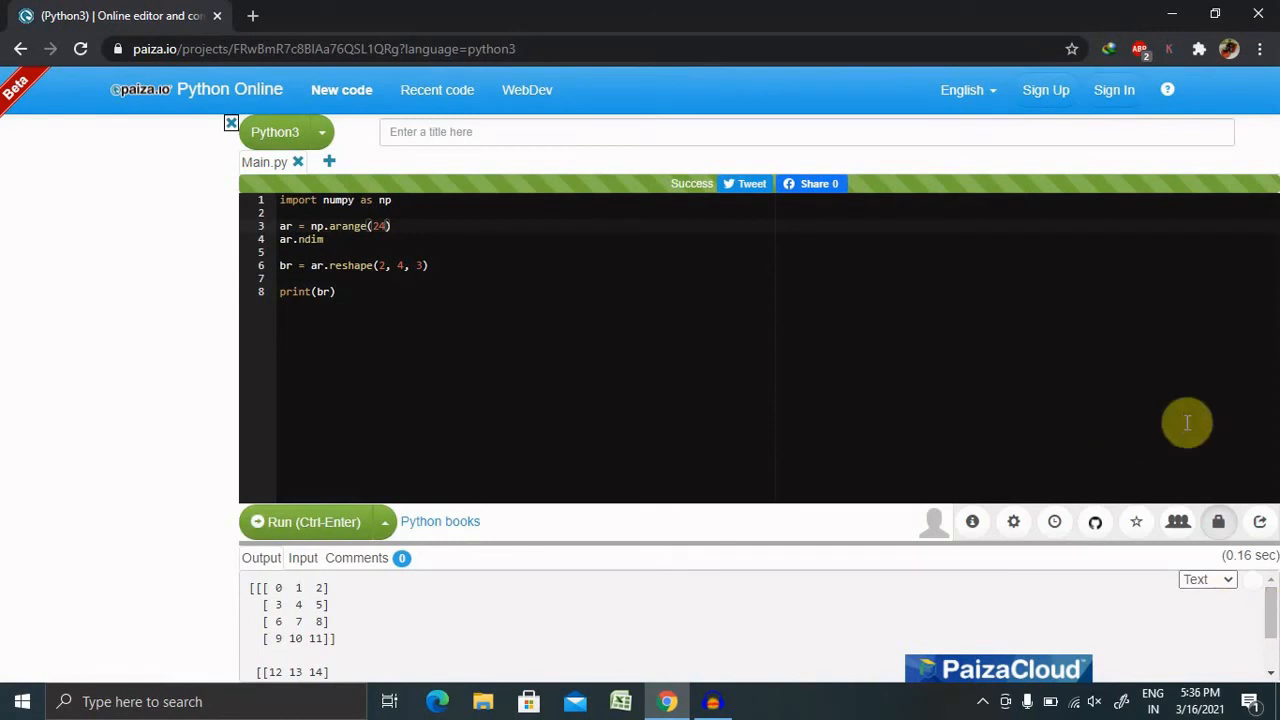